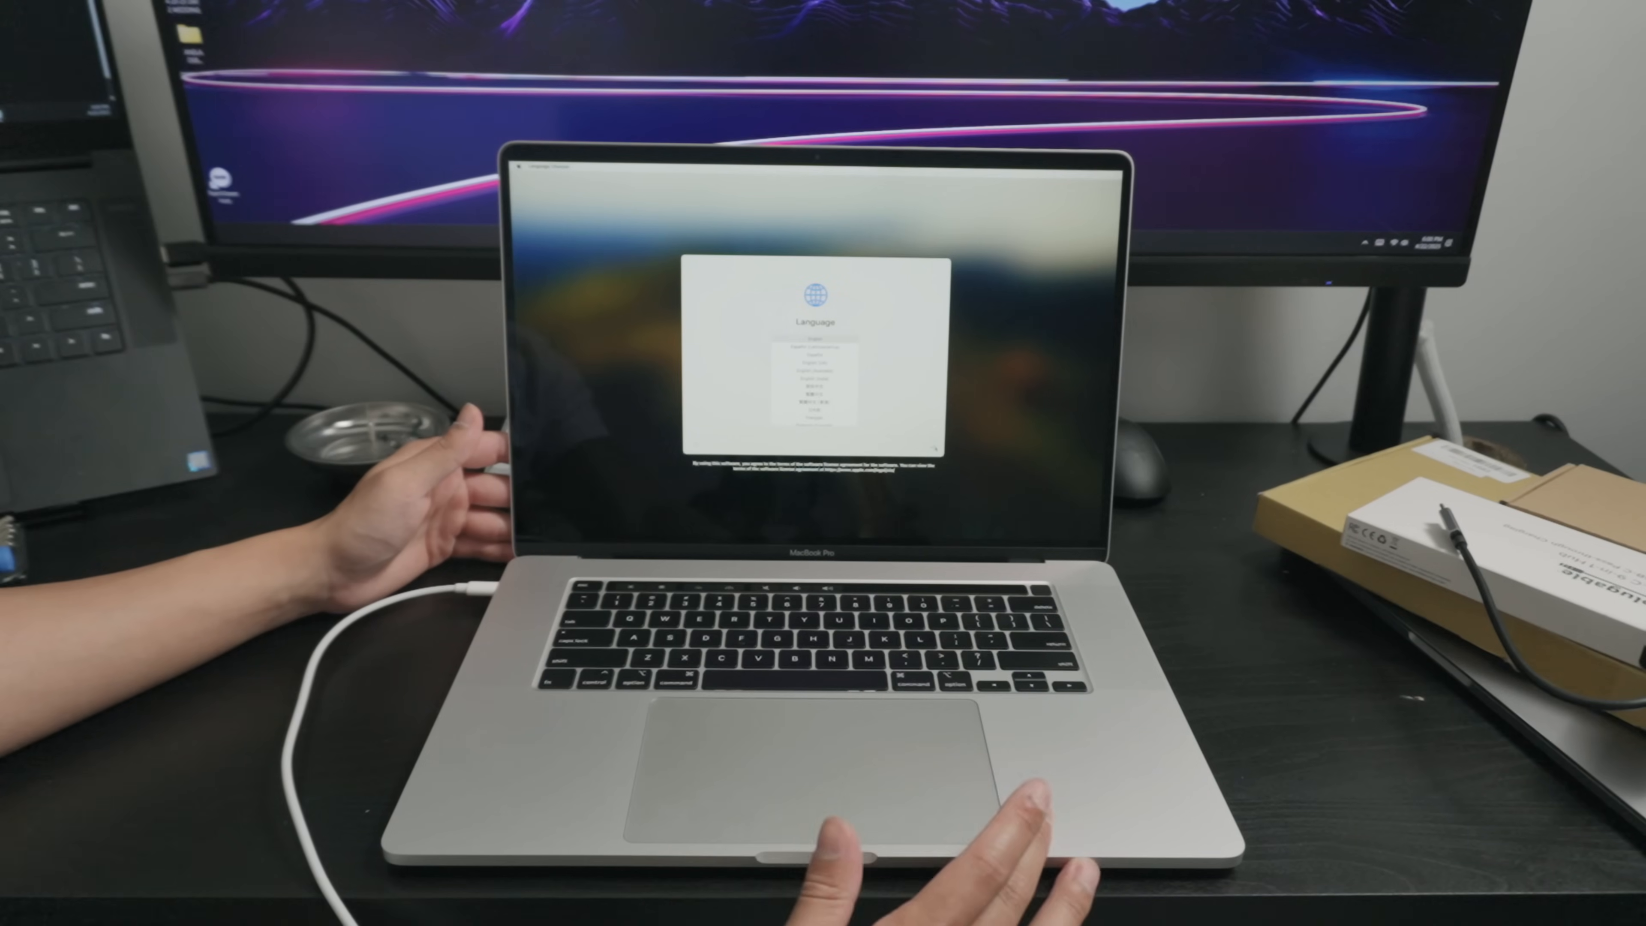
Step: Choose the setup language, submit the new computer account and continue past Location Services
click(814, 338)
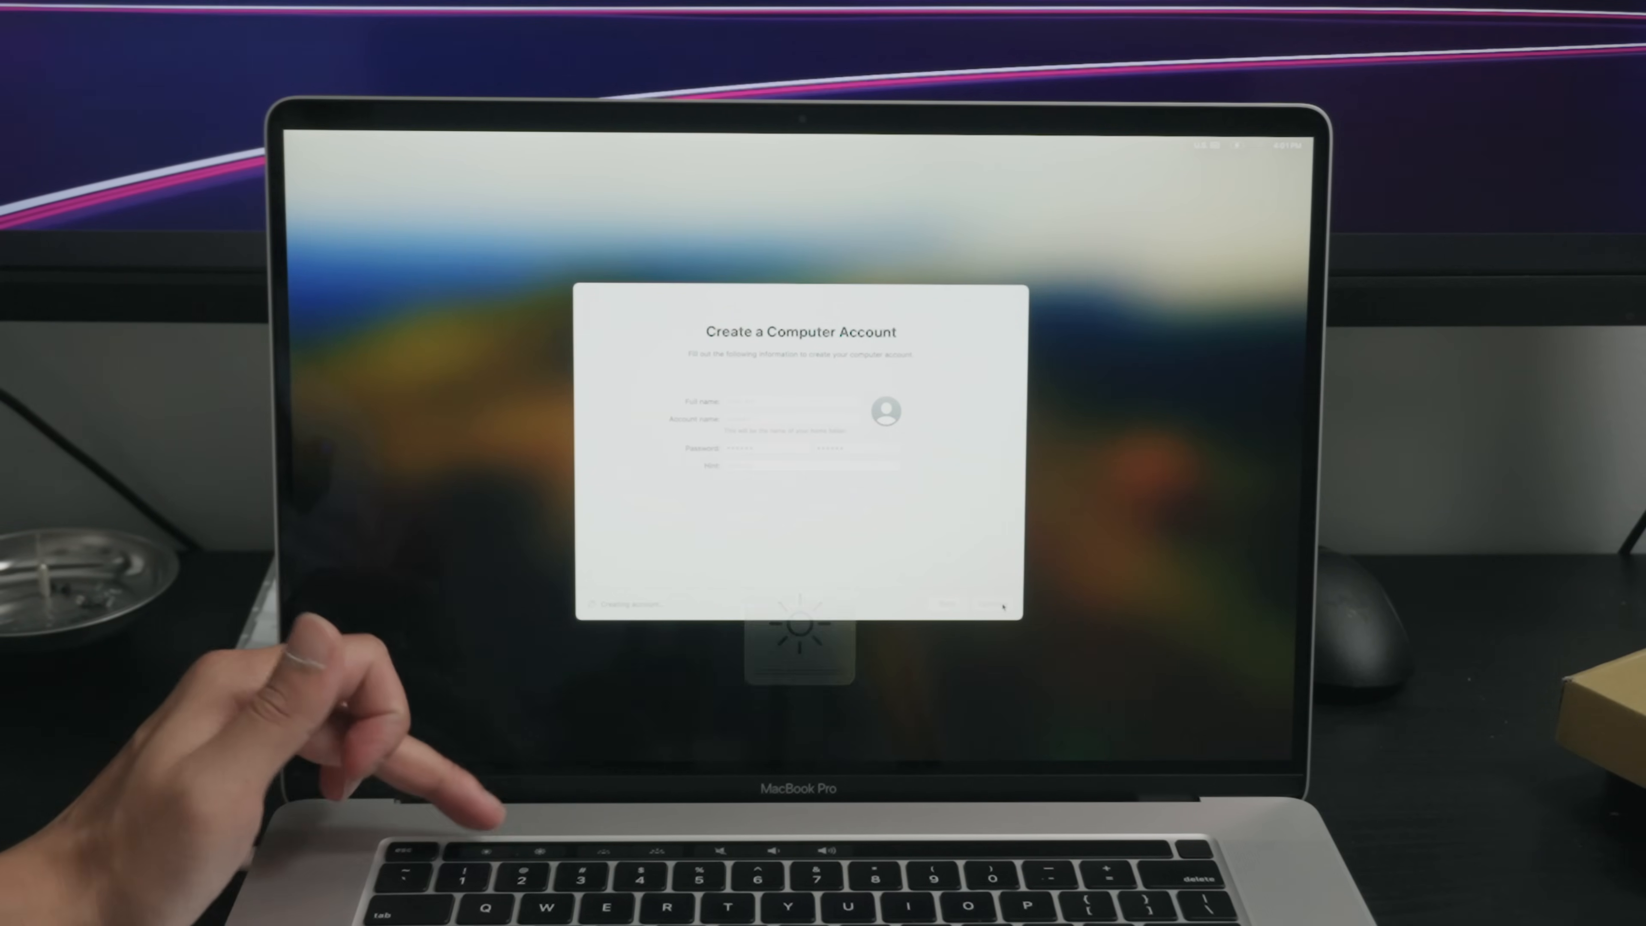
click(986, 603)
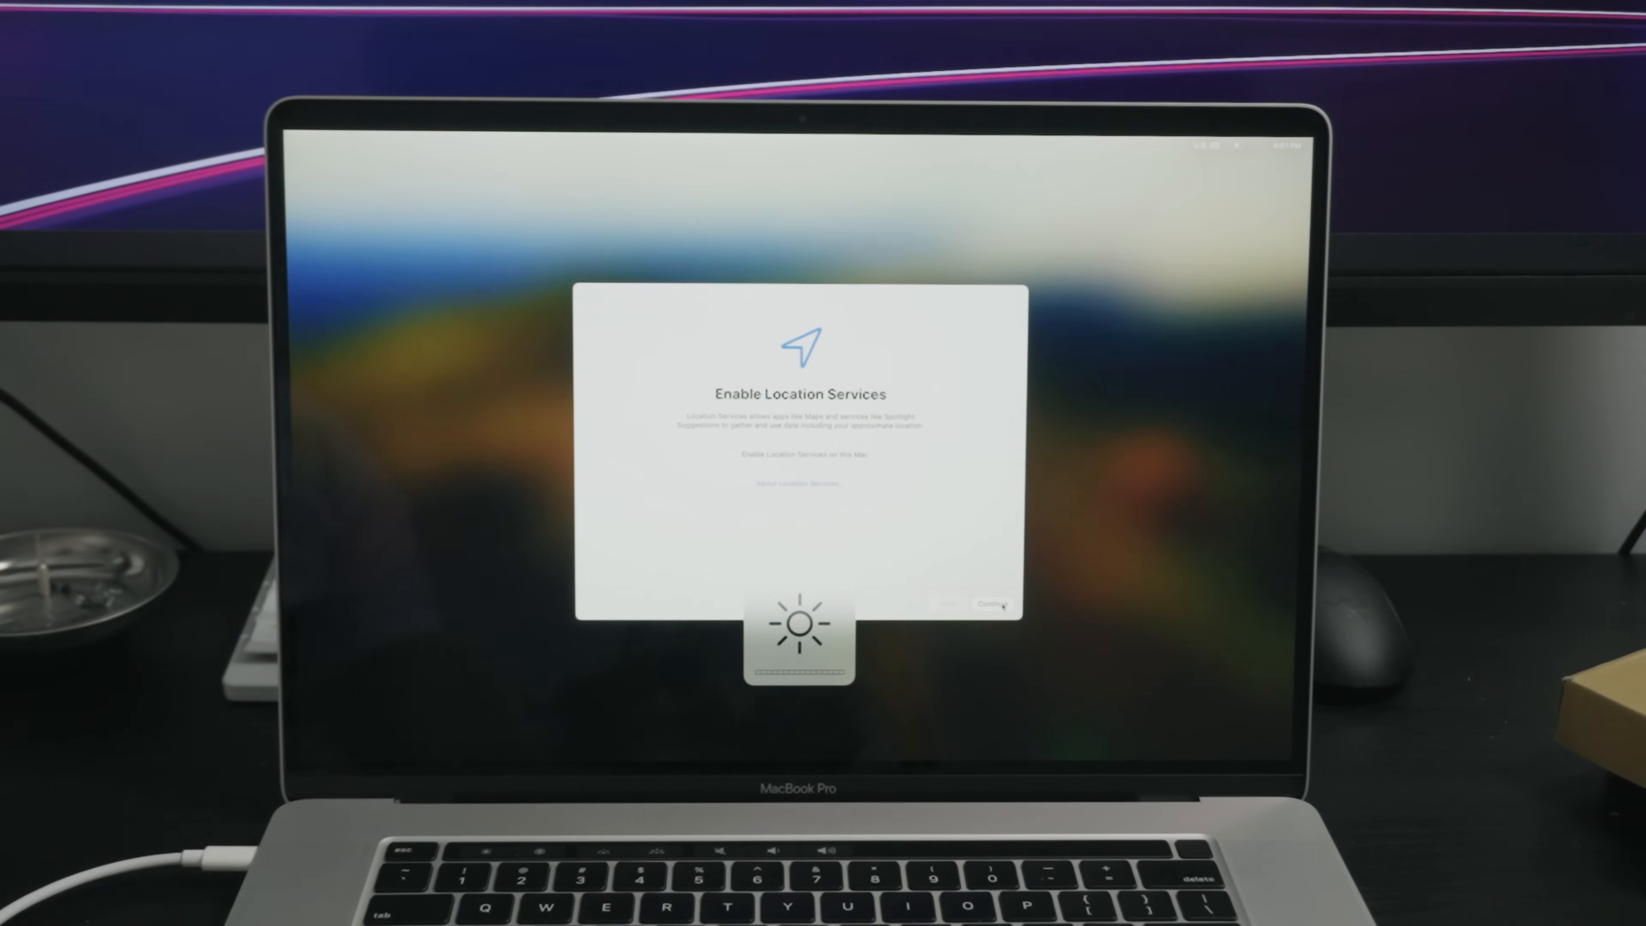
click(988, 603)
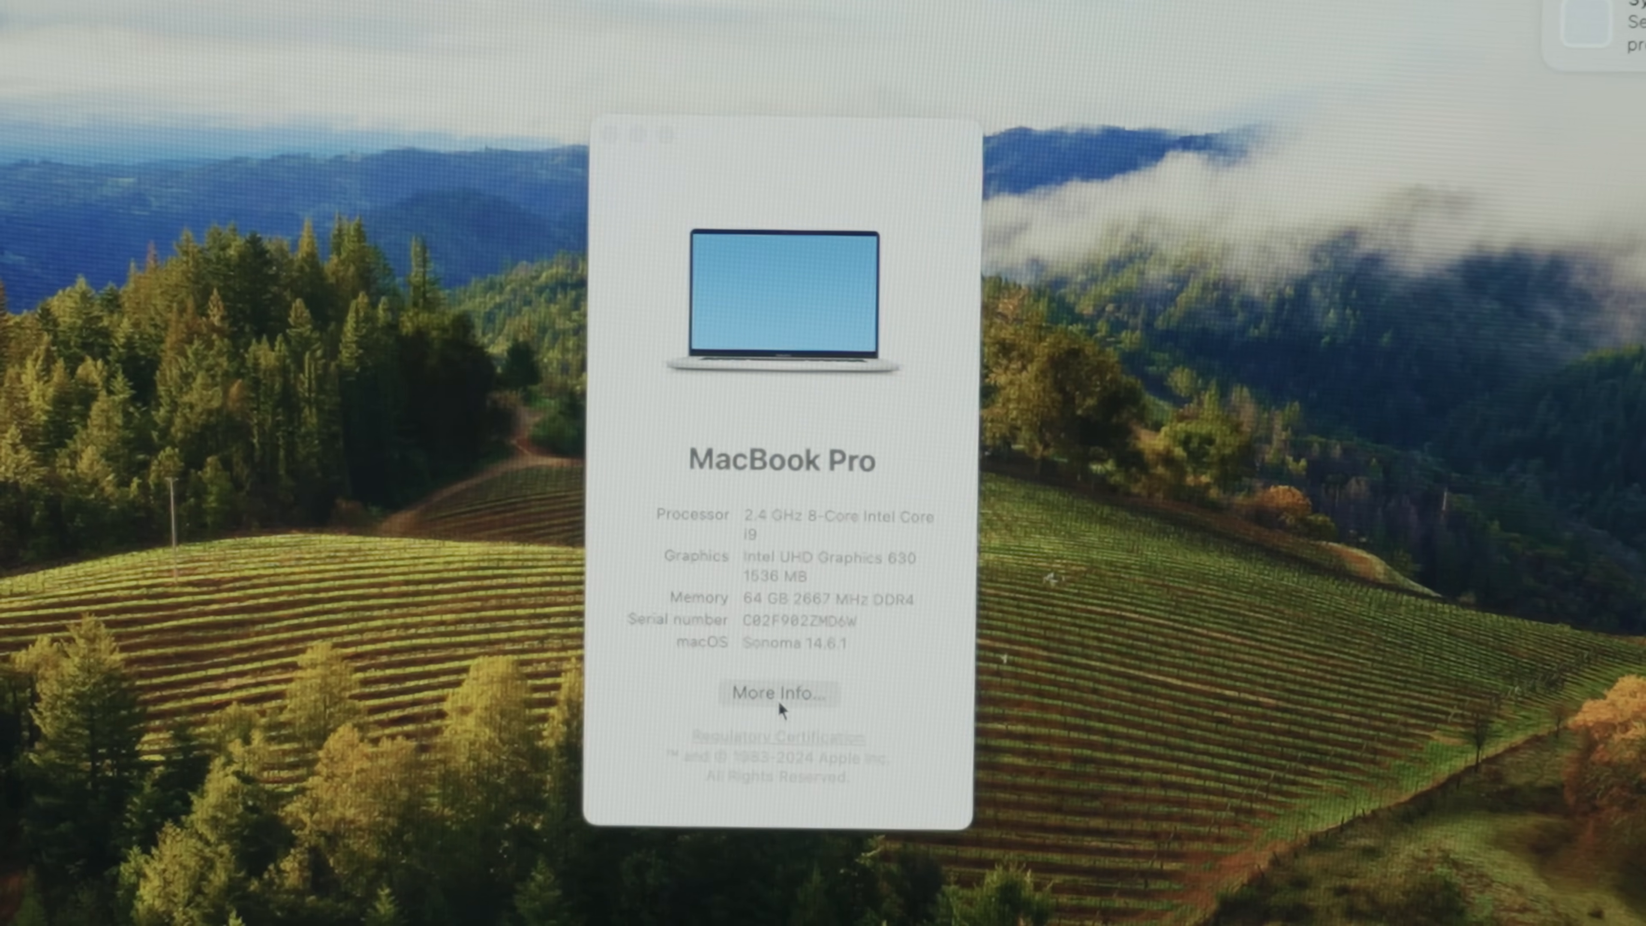
Step: Go from About This Mac to More Info and then the full System Report hardware overview
click(777, 693)
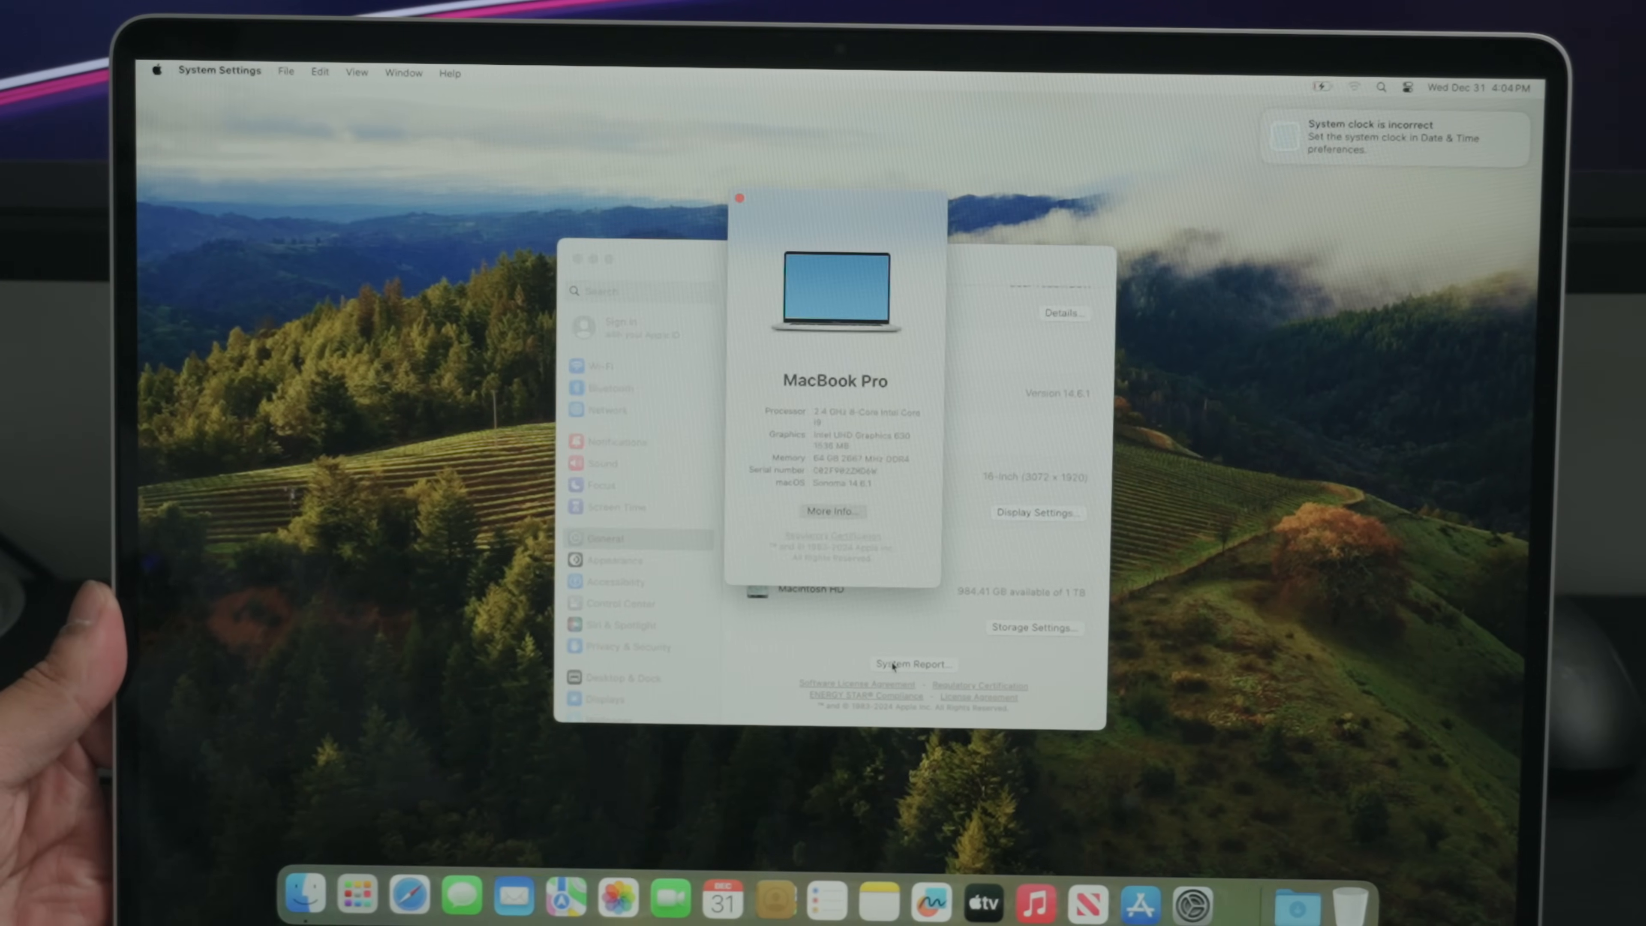
click(913, 664)
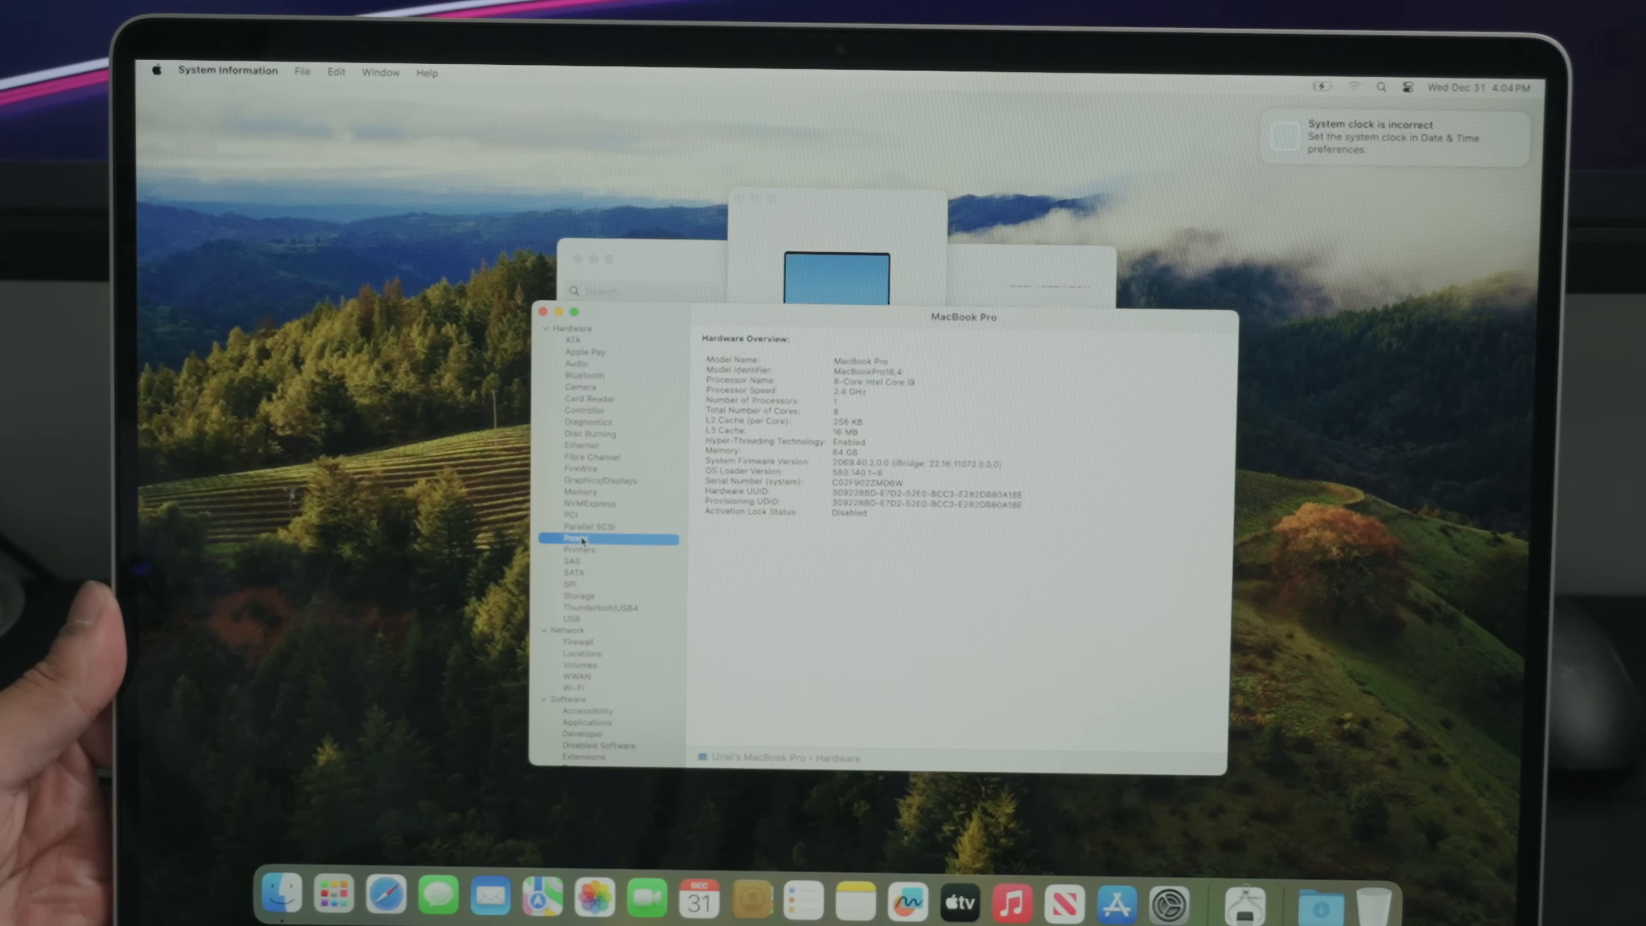
click(576, 537)
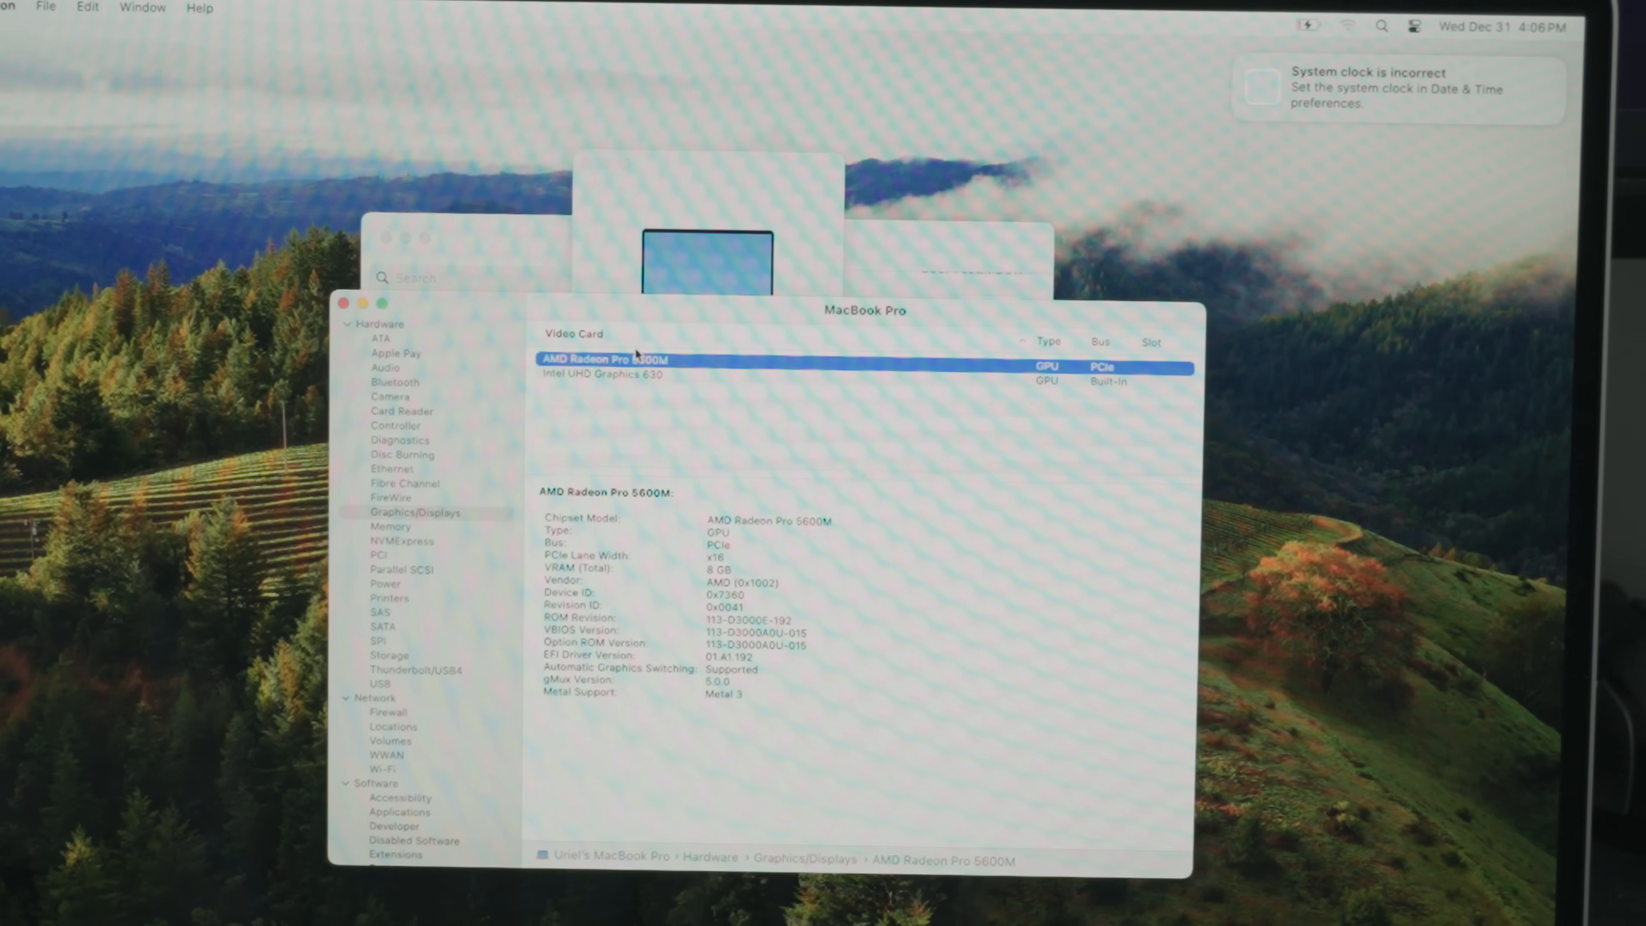
mouse_move(668, 393)
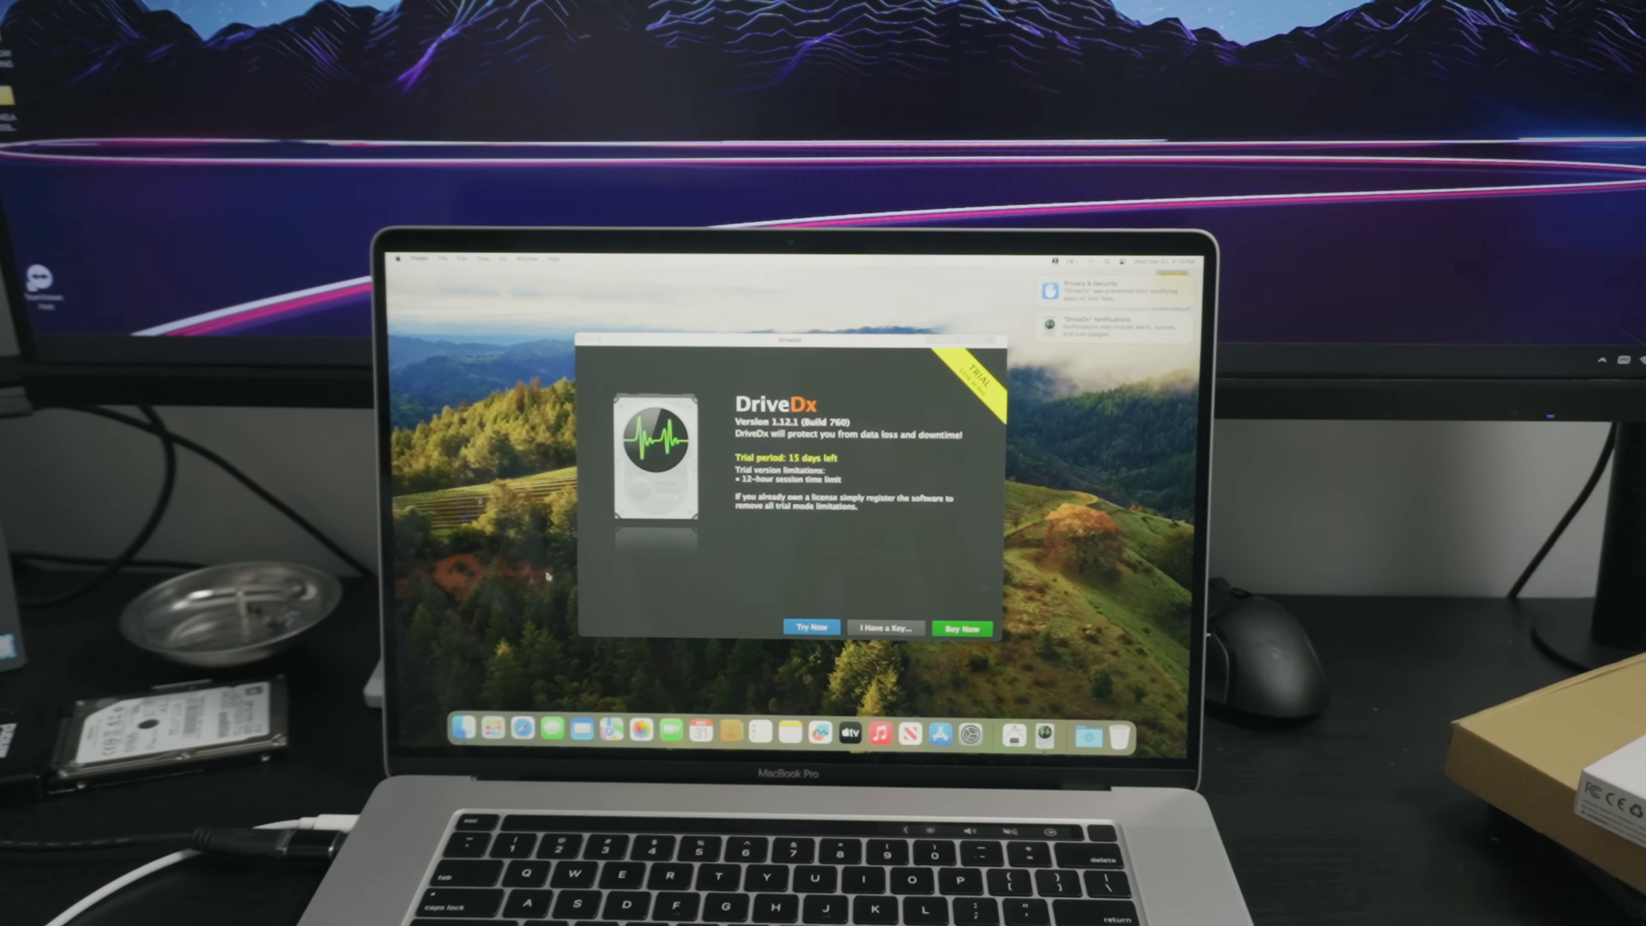
mouse_move(693, 656)
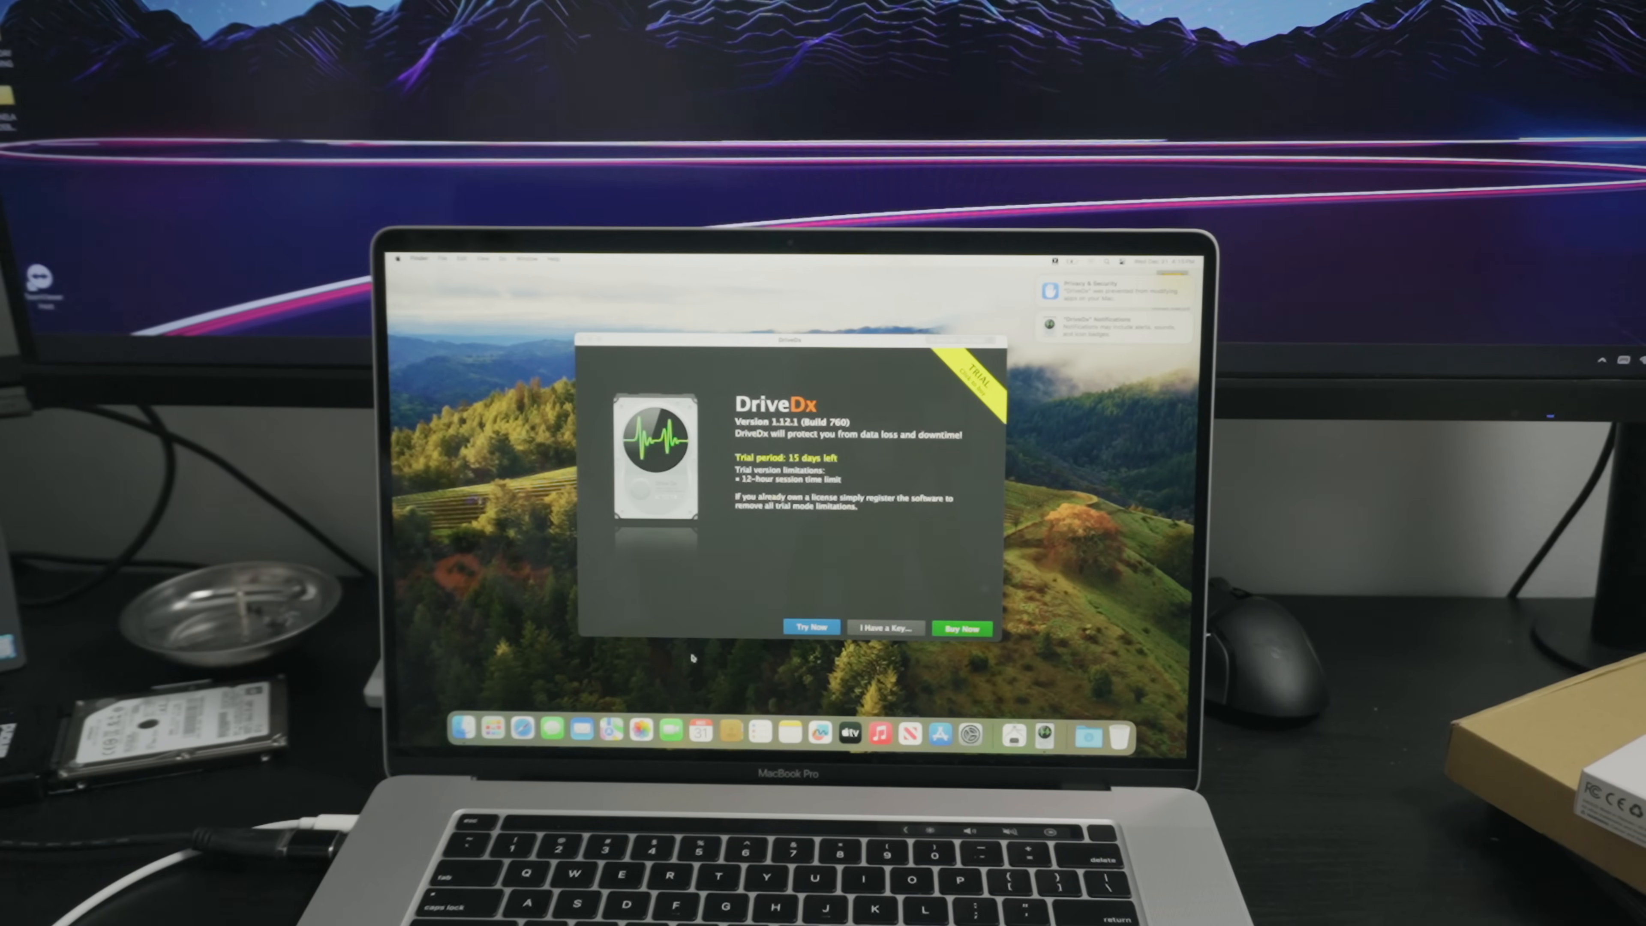
Step: Accept the DriveDx trial with Try Now and select Macintosh HD to view its health report
click(809, 627)
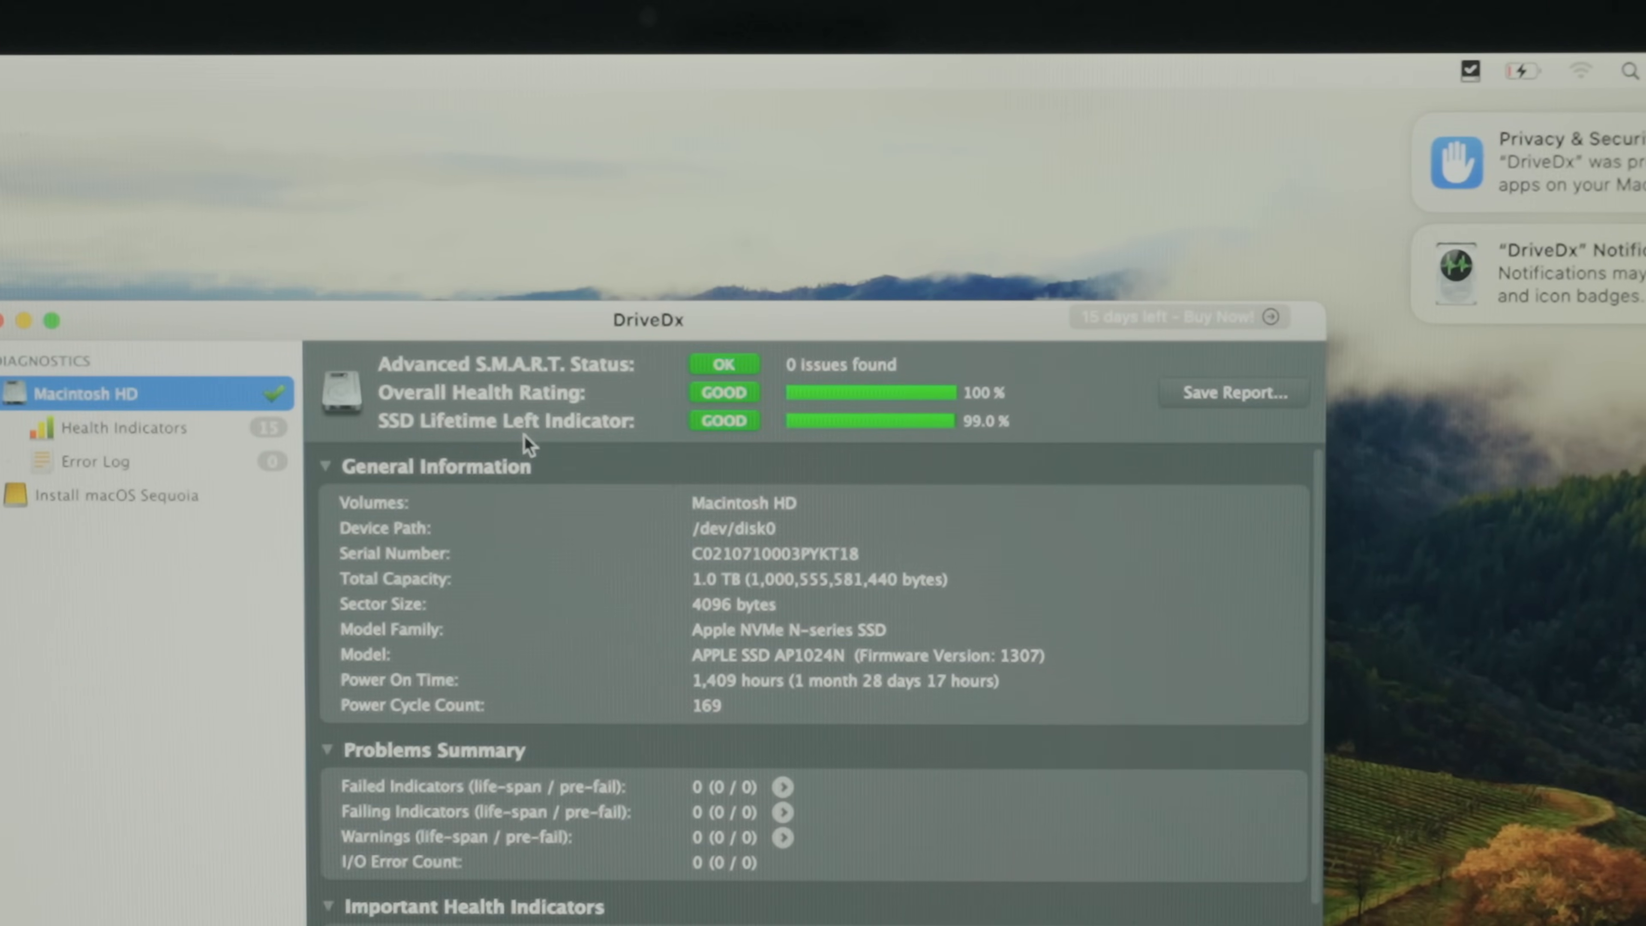
click(124, 427)
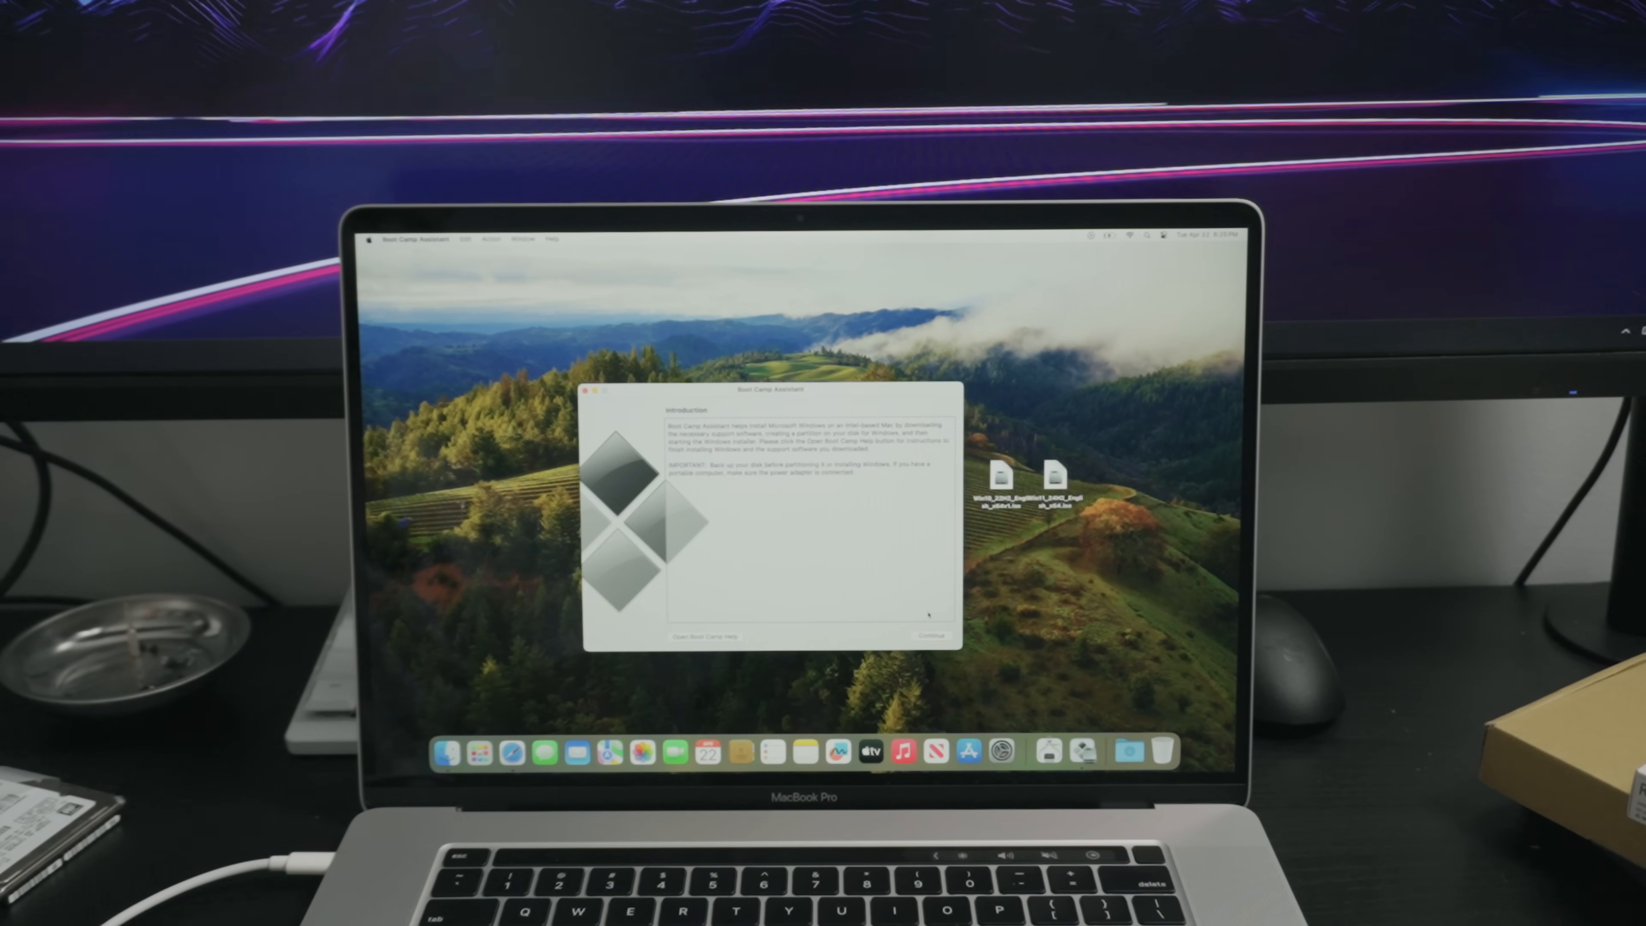
Step: Continue past the Boot Camp Assistant introduction to the Install Windows step
click(931, 635)
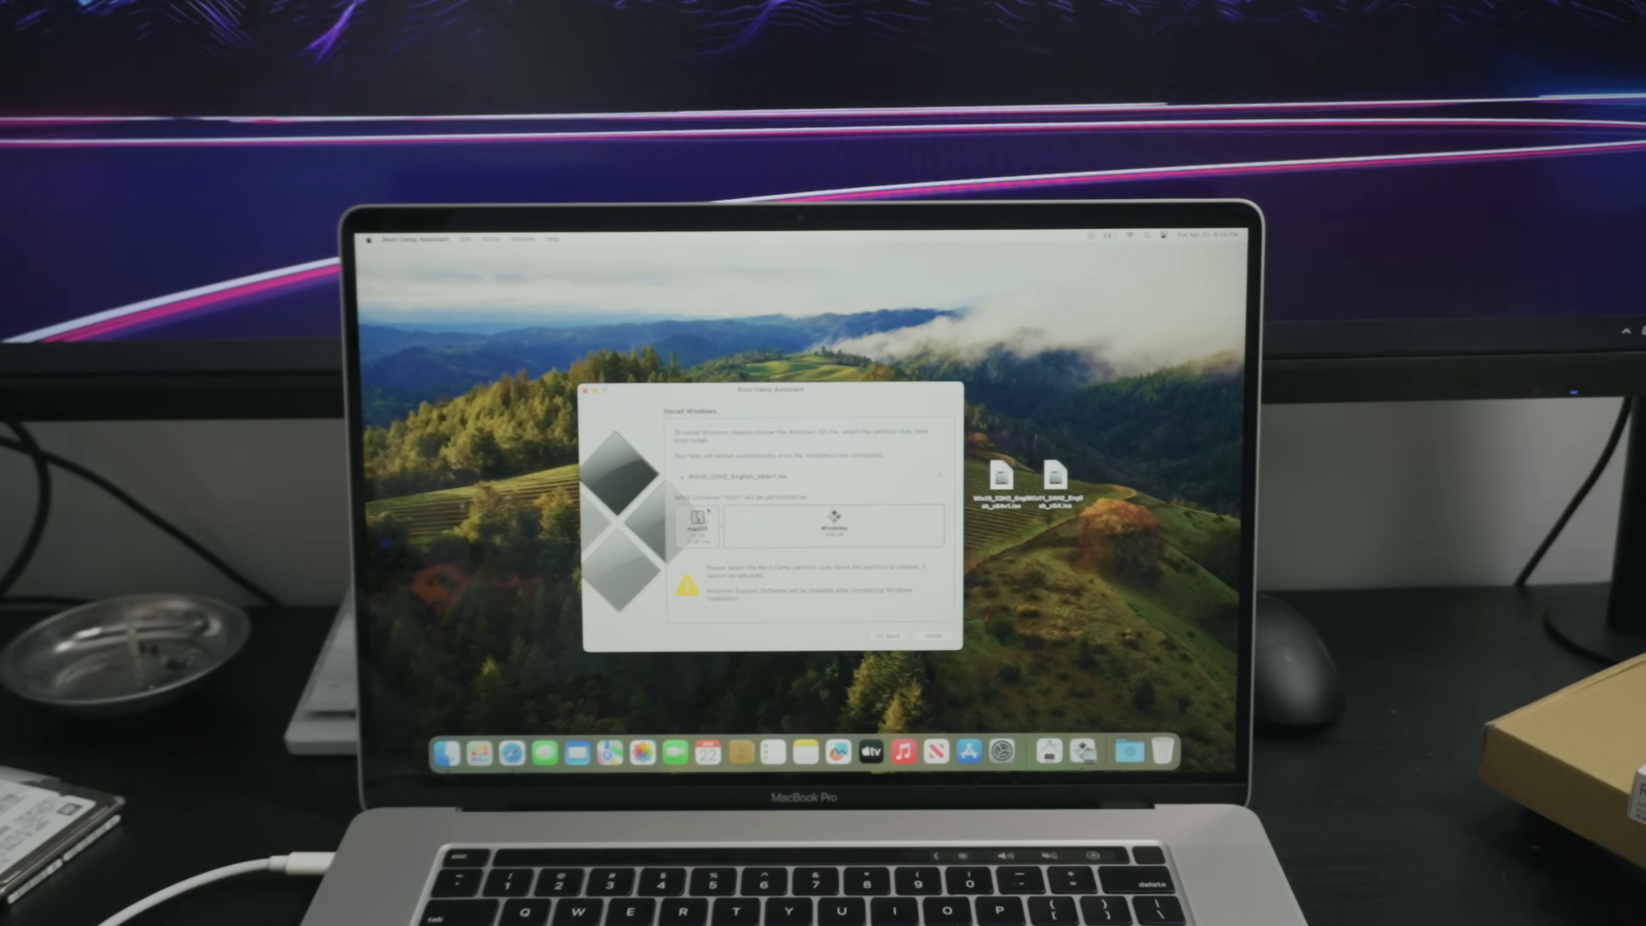
click(932, 636)
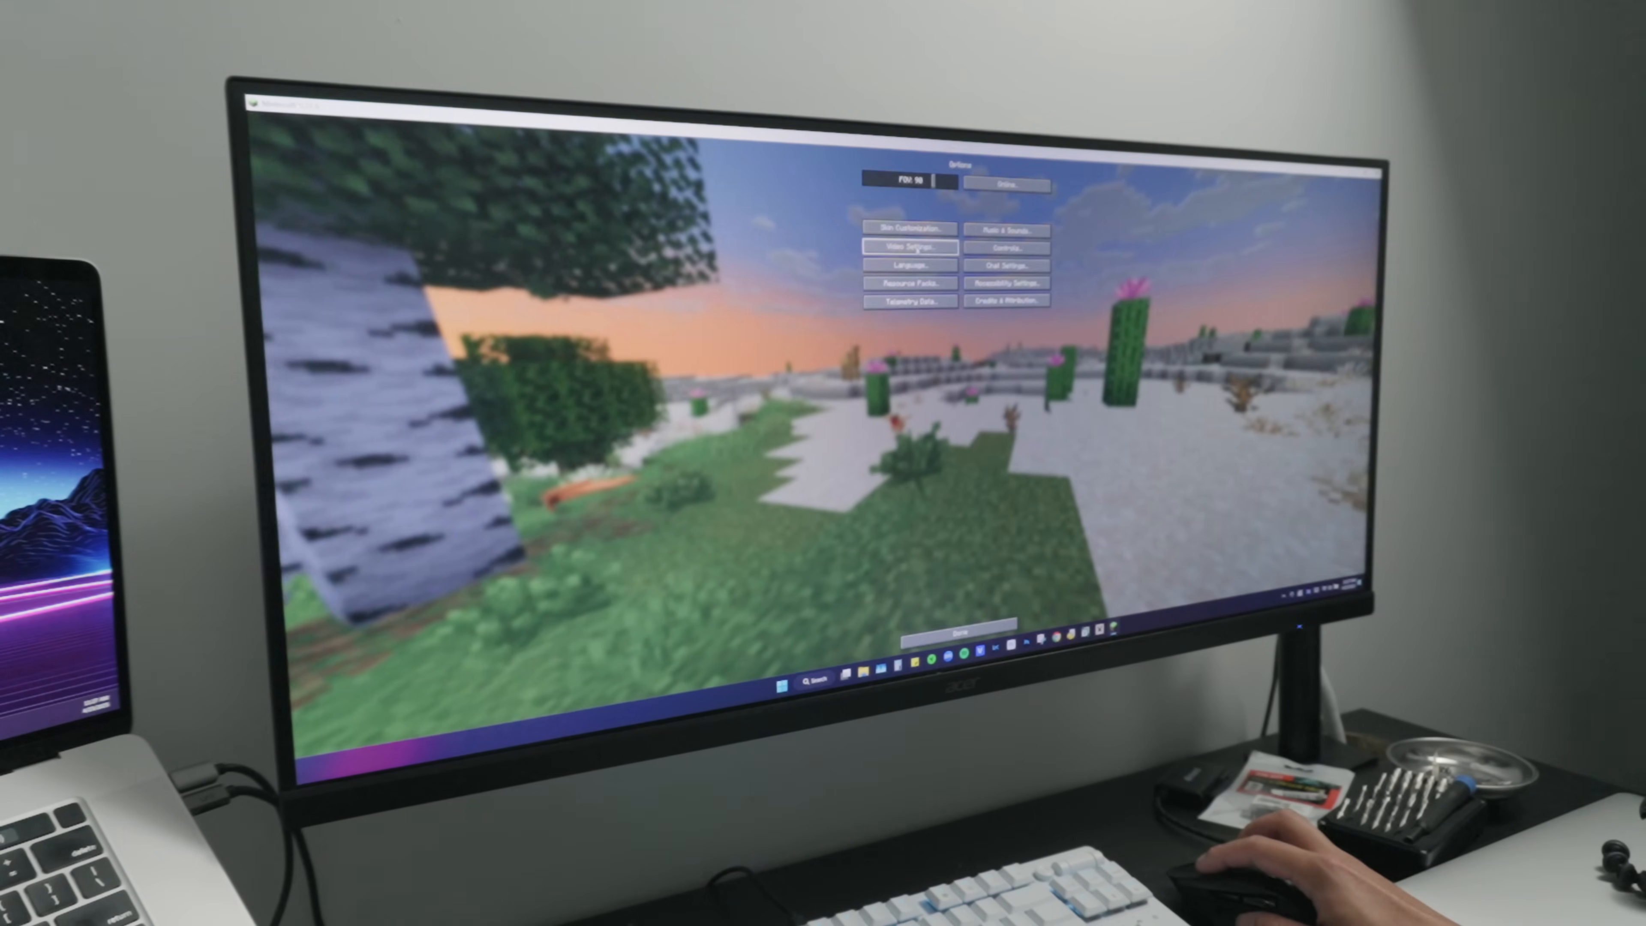
click(908, 246)
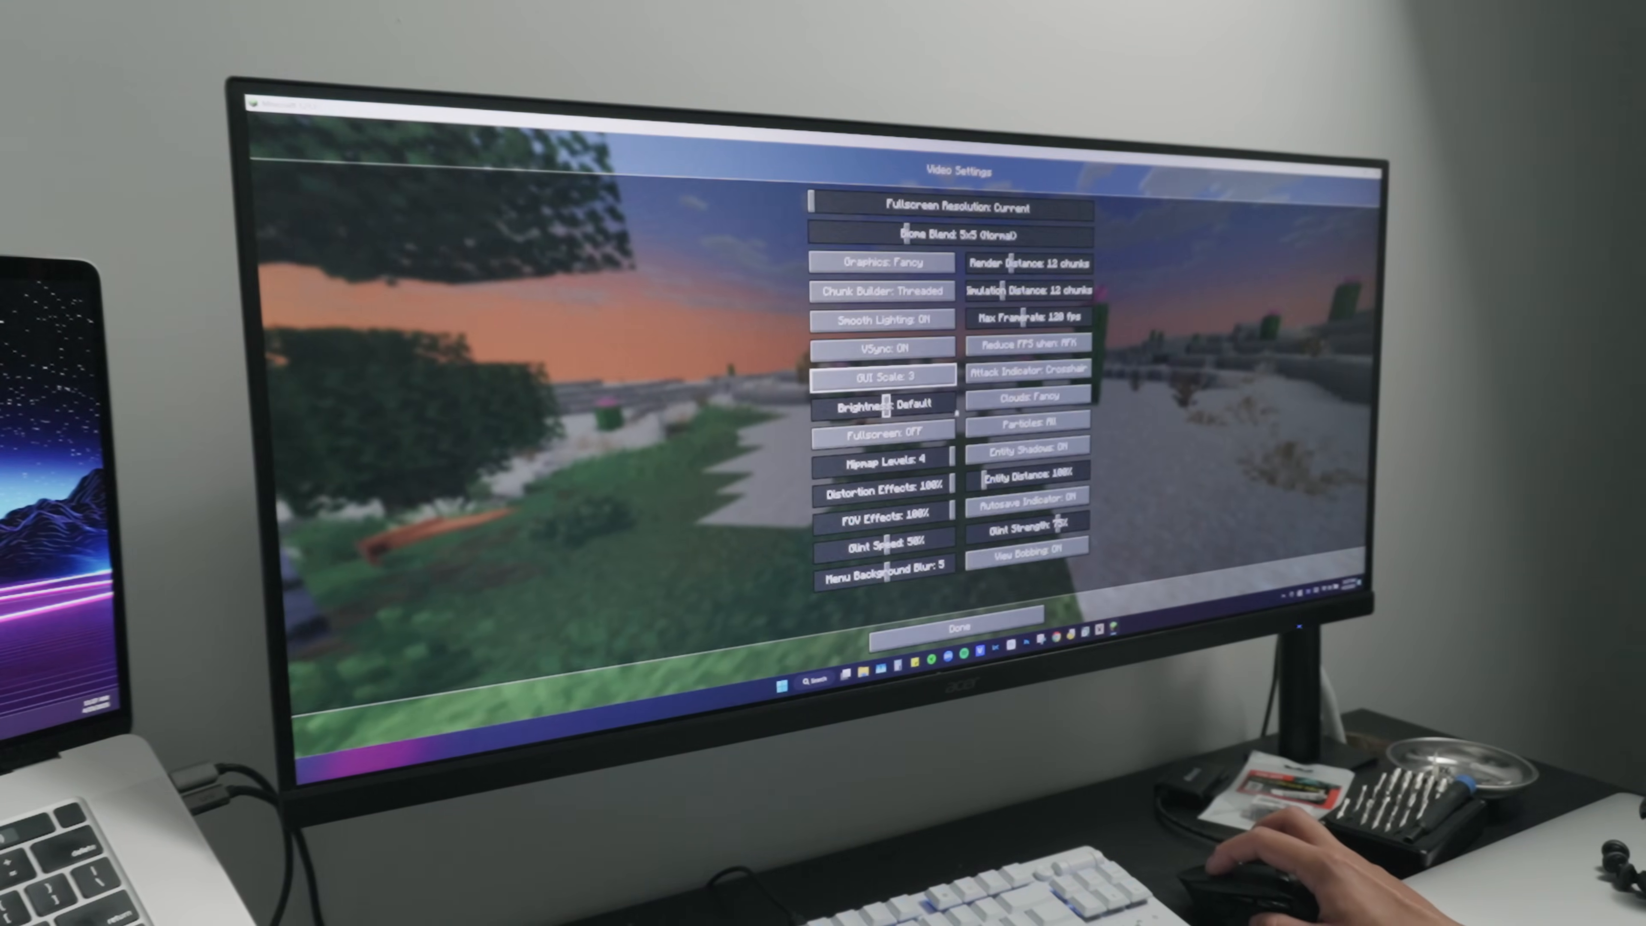
click(957, 627)
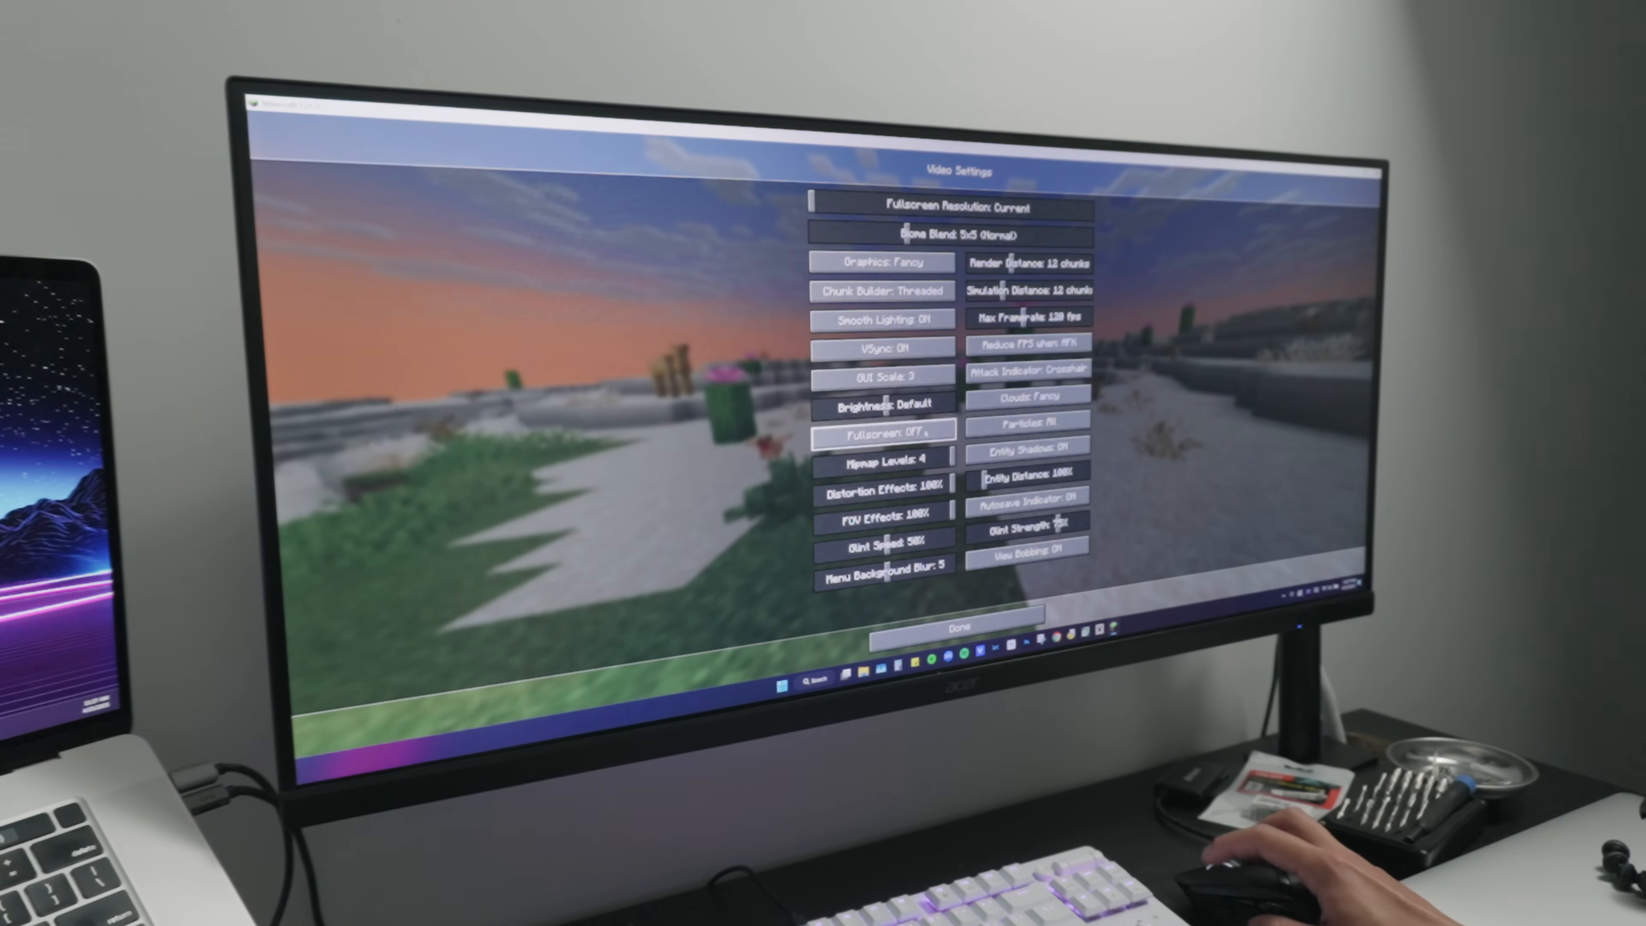
click(882, 430)
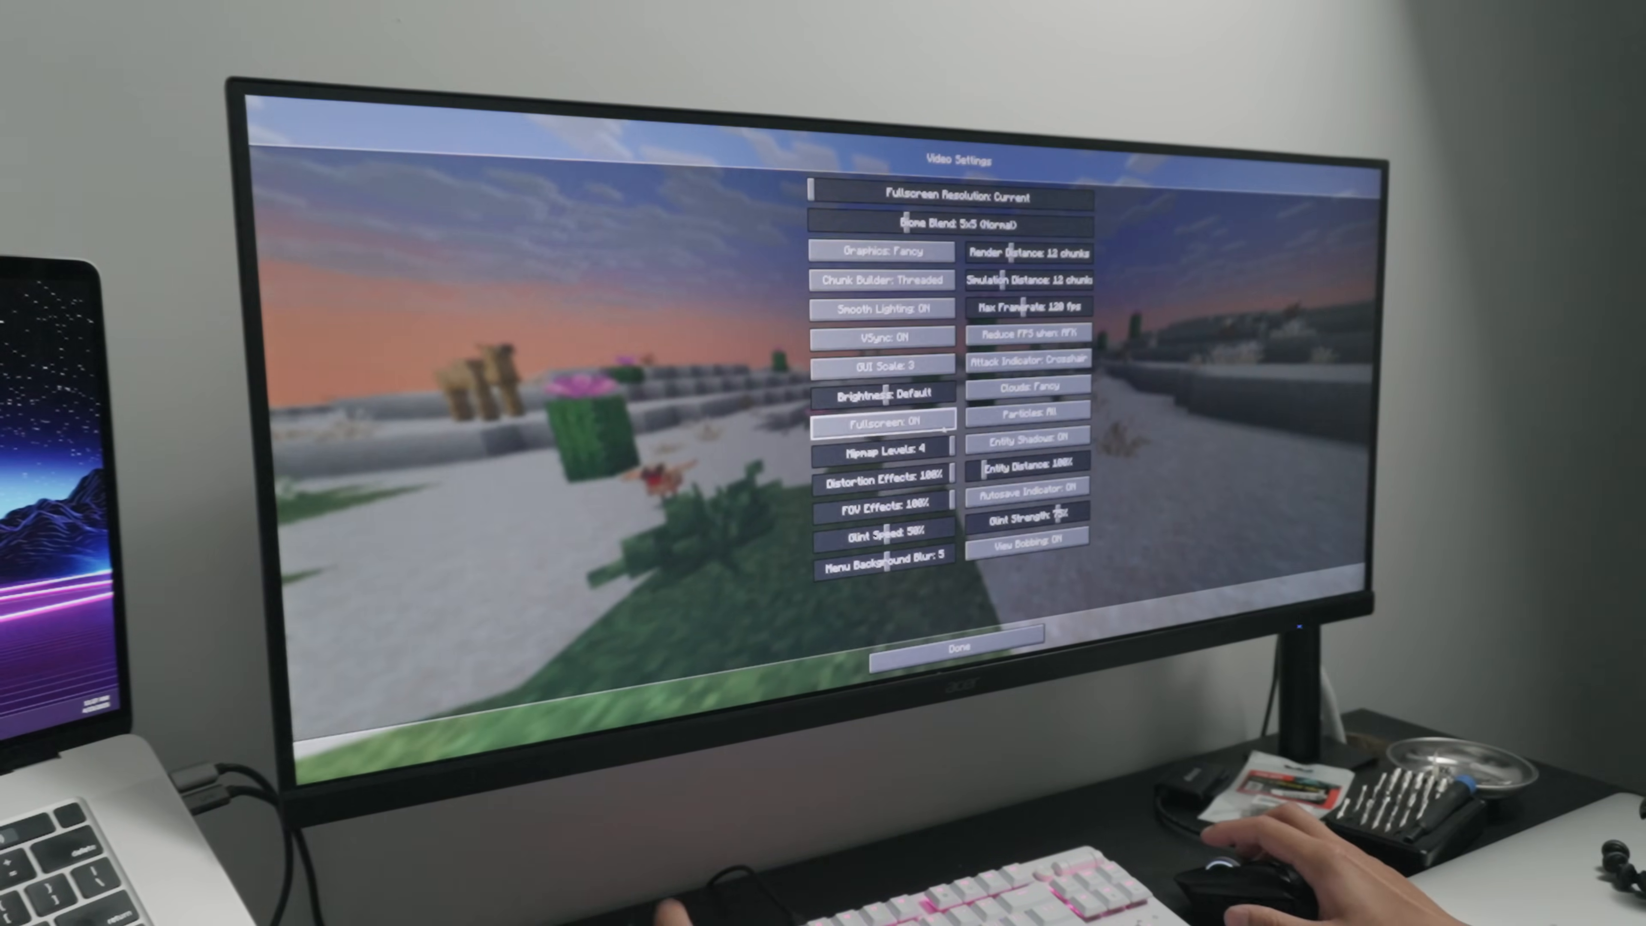
click(957, 633)
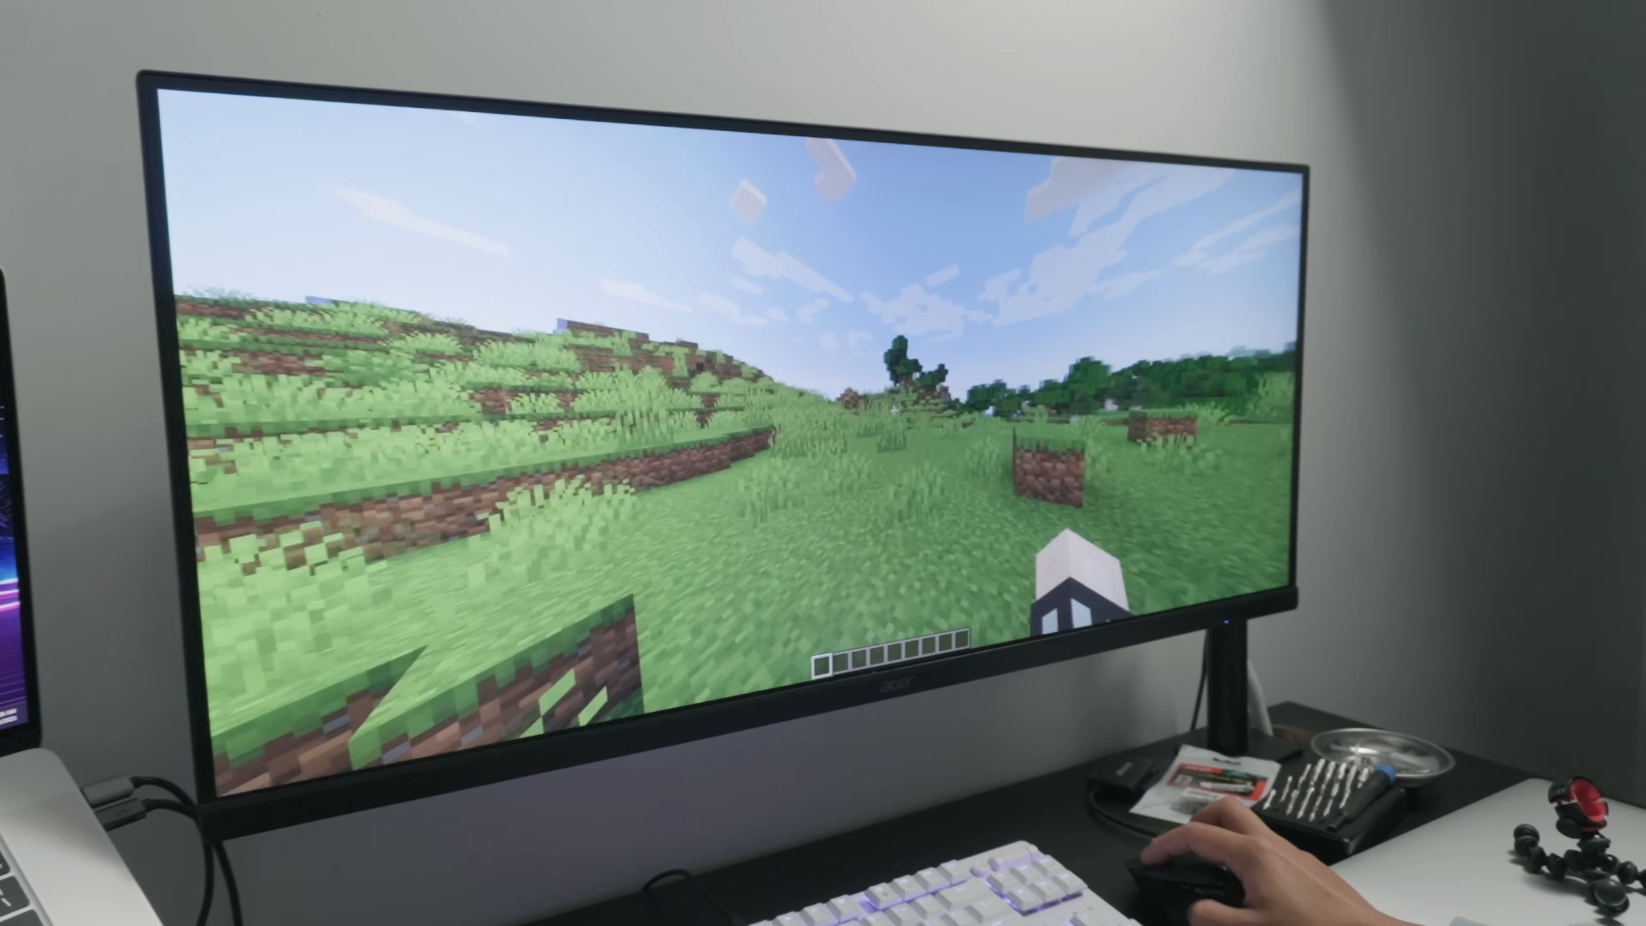
mouse_move(1208, 861)
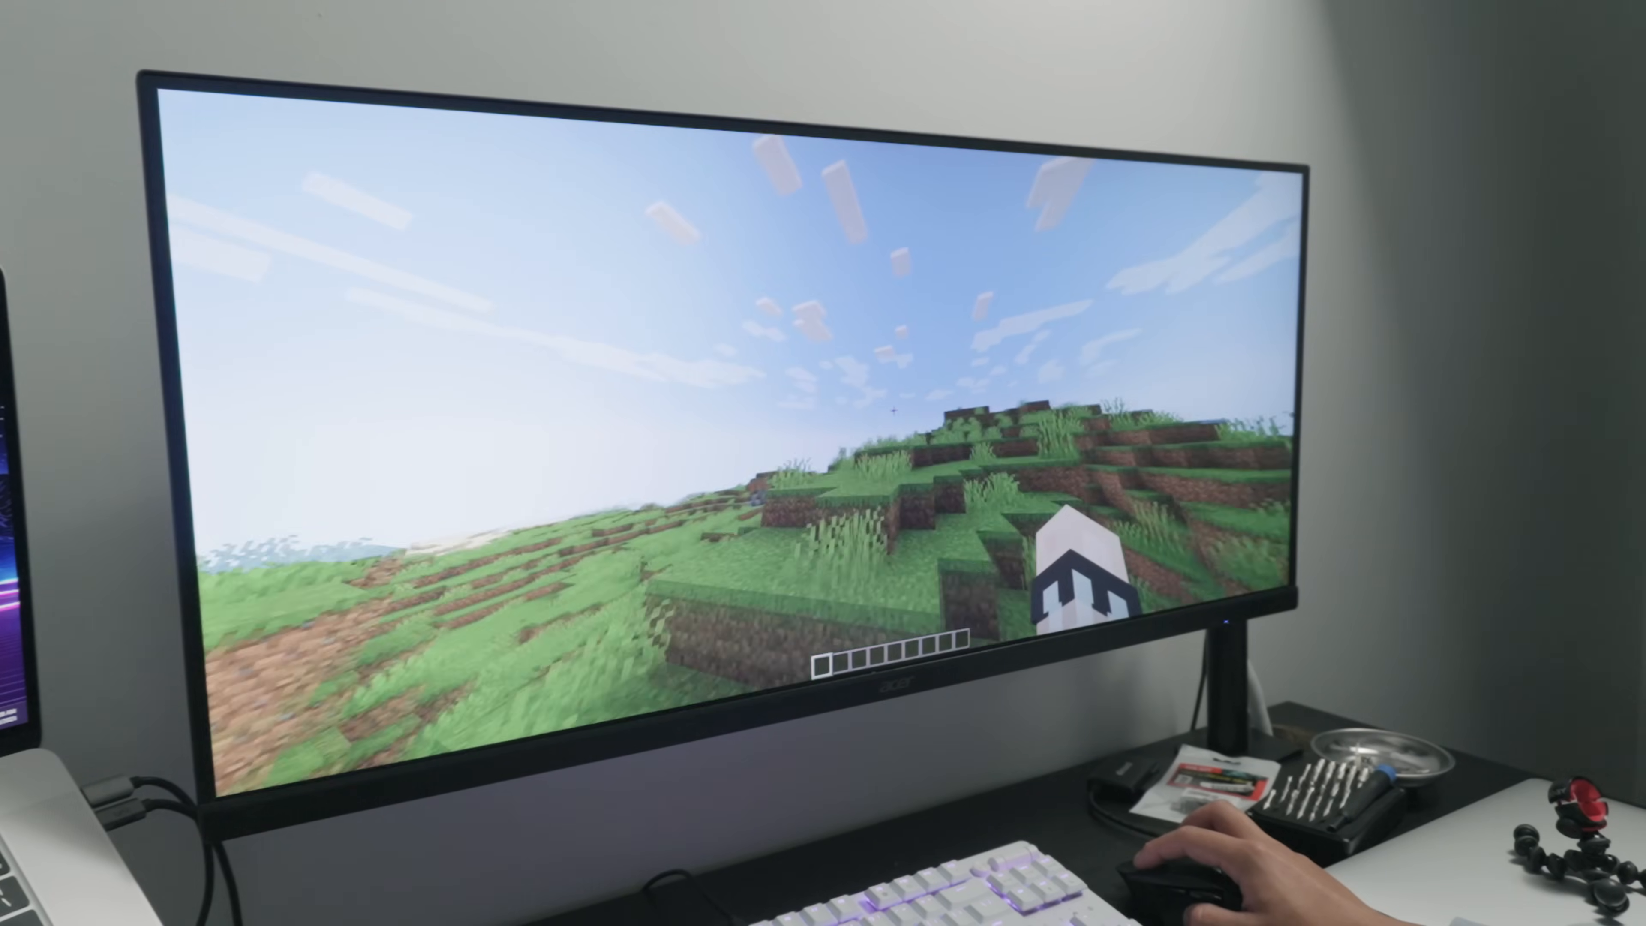
key(Escape)
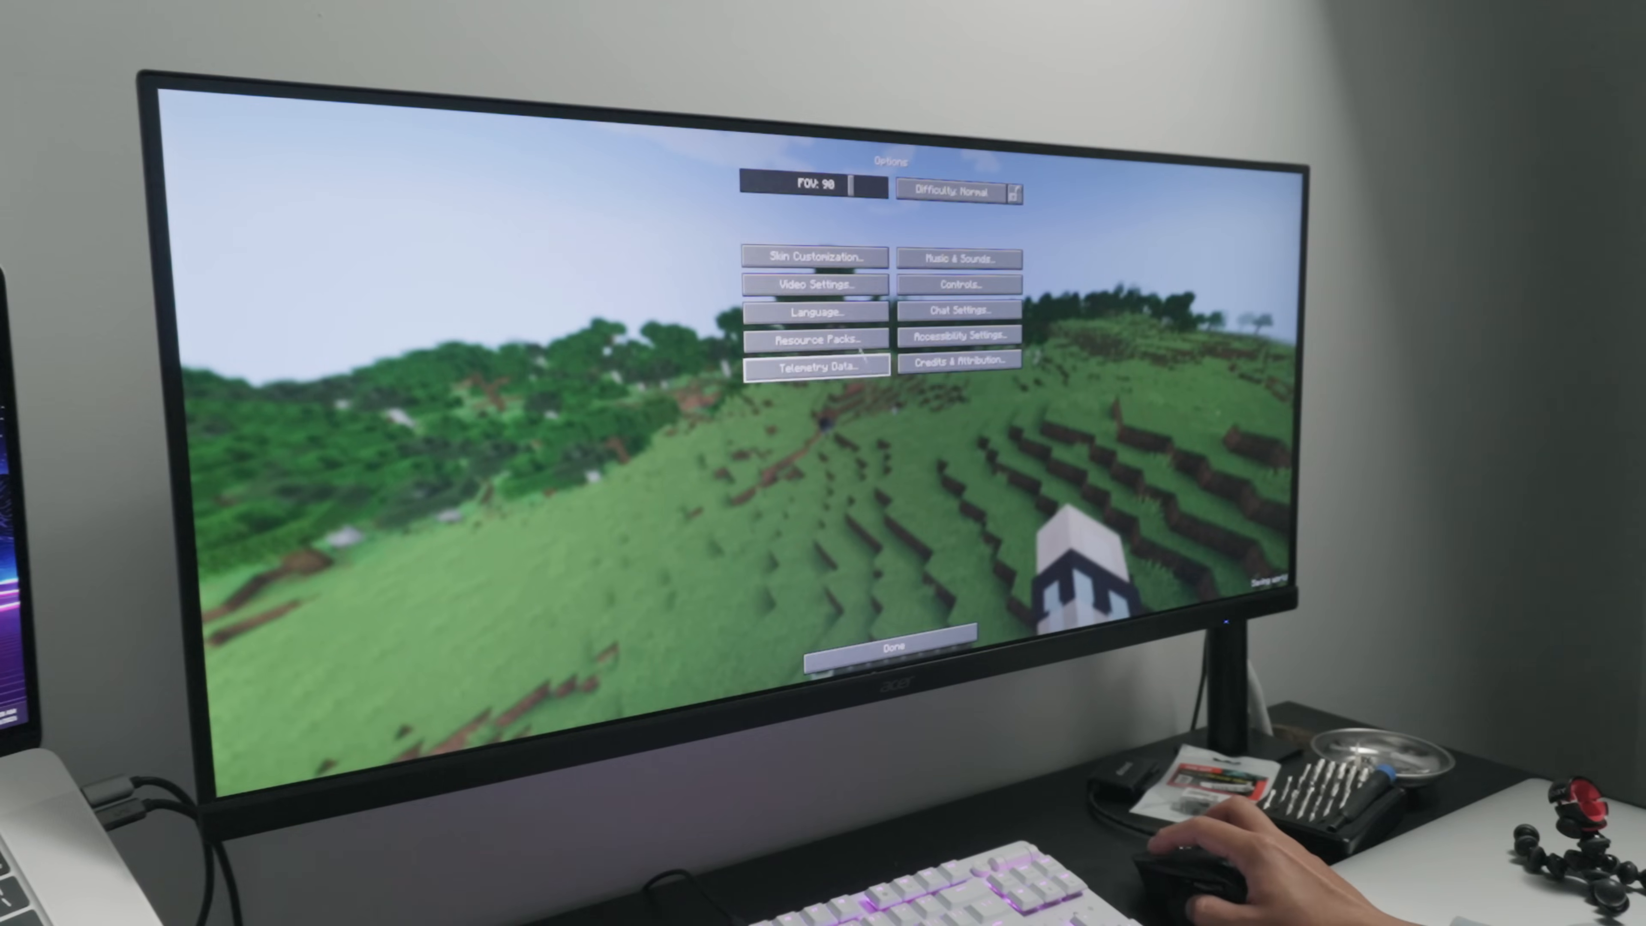
click(814, 284)
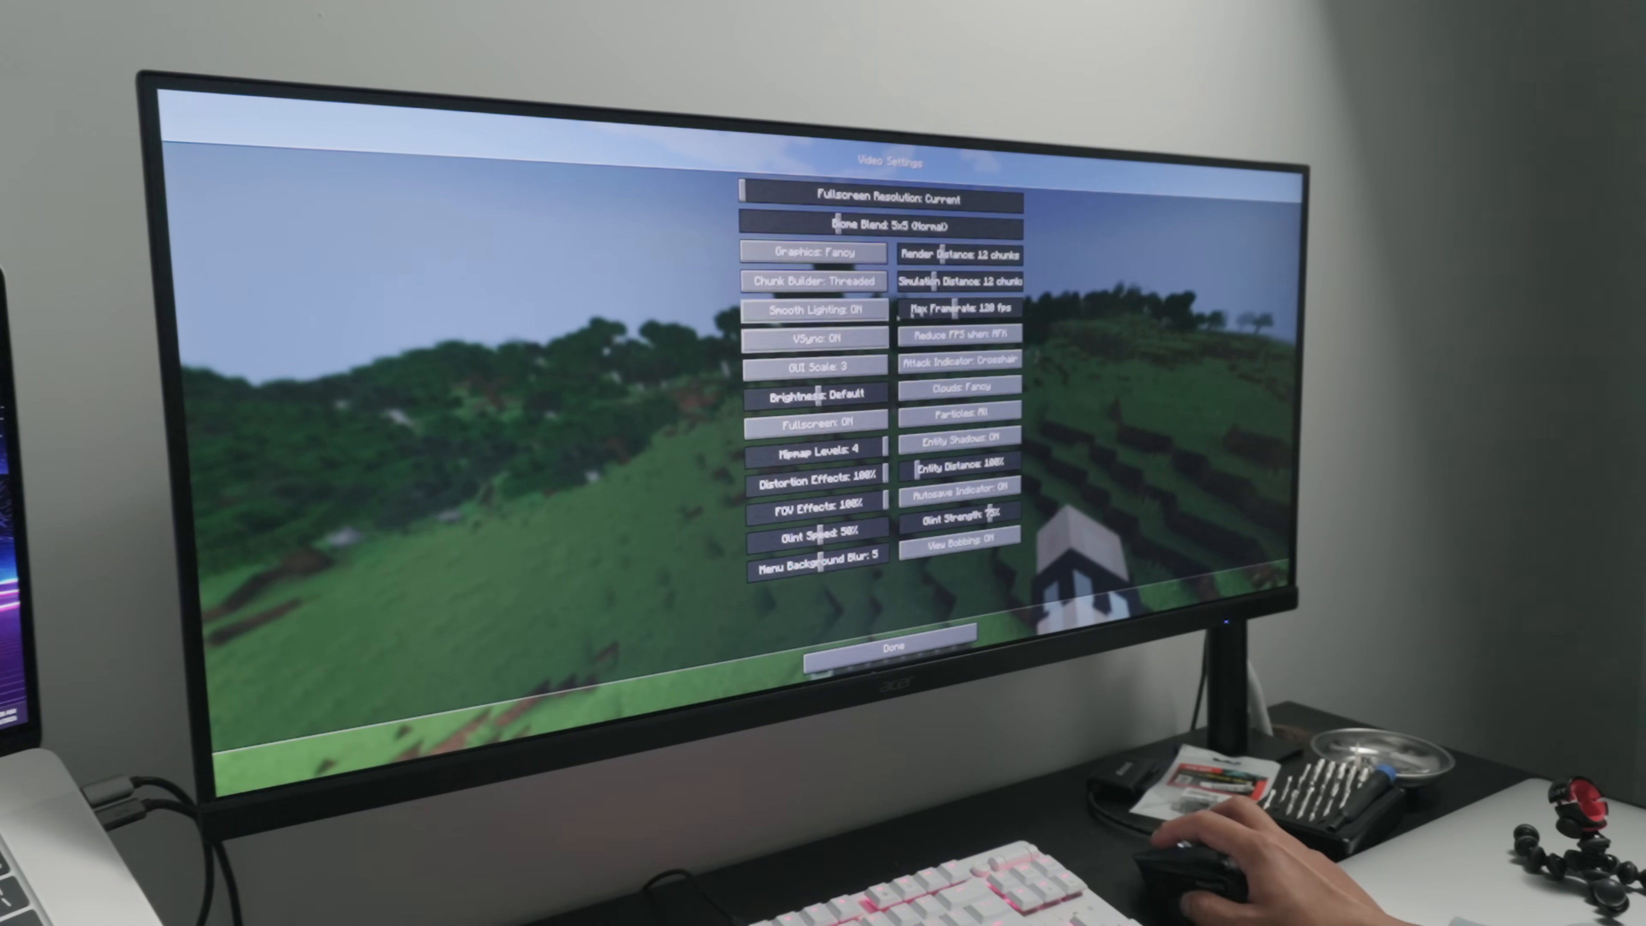
mouse_move(958, 514)
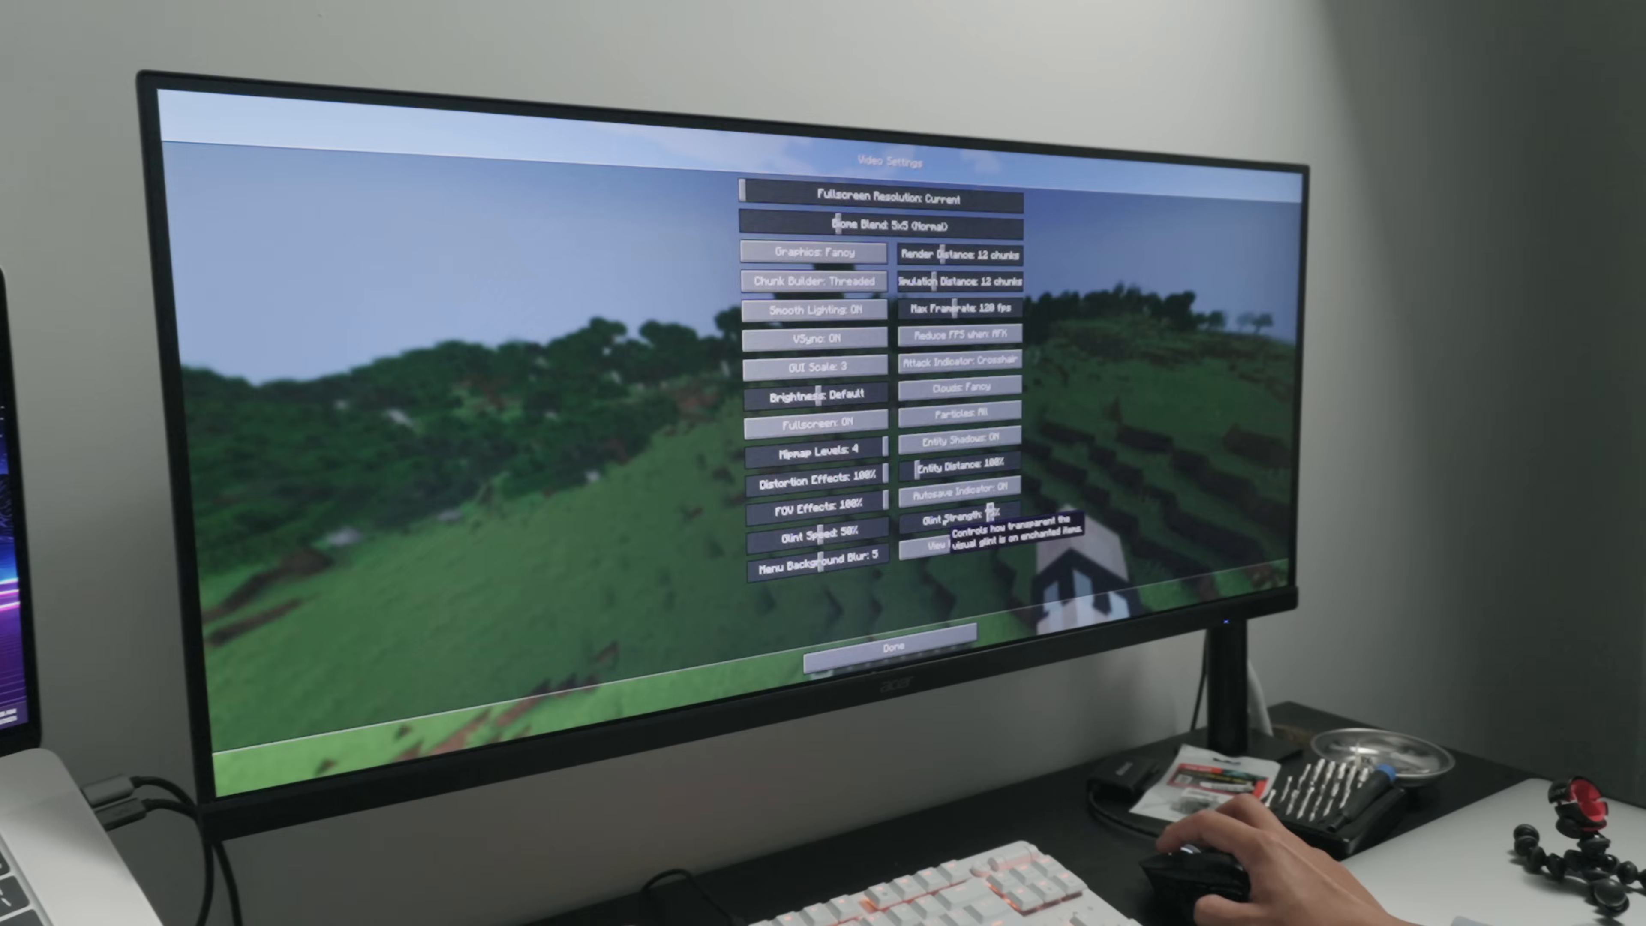
click(892, 646)
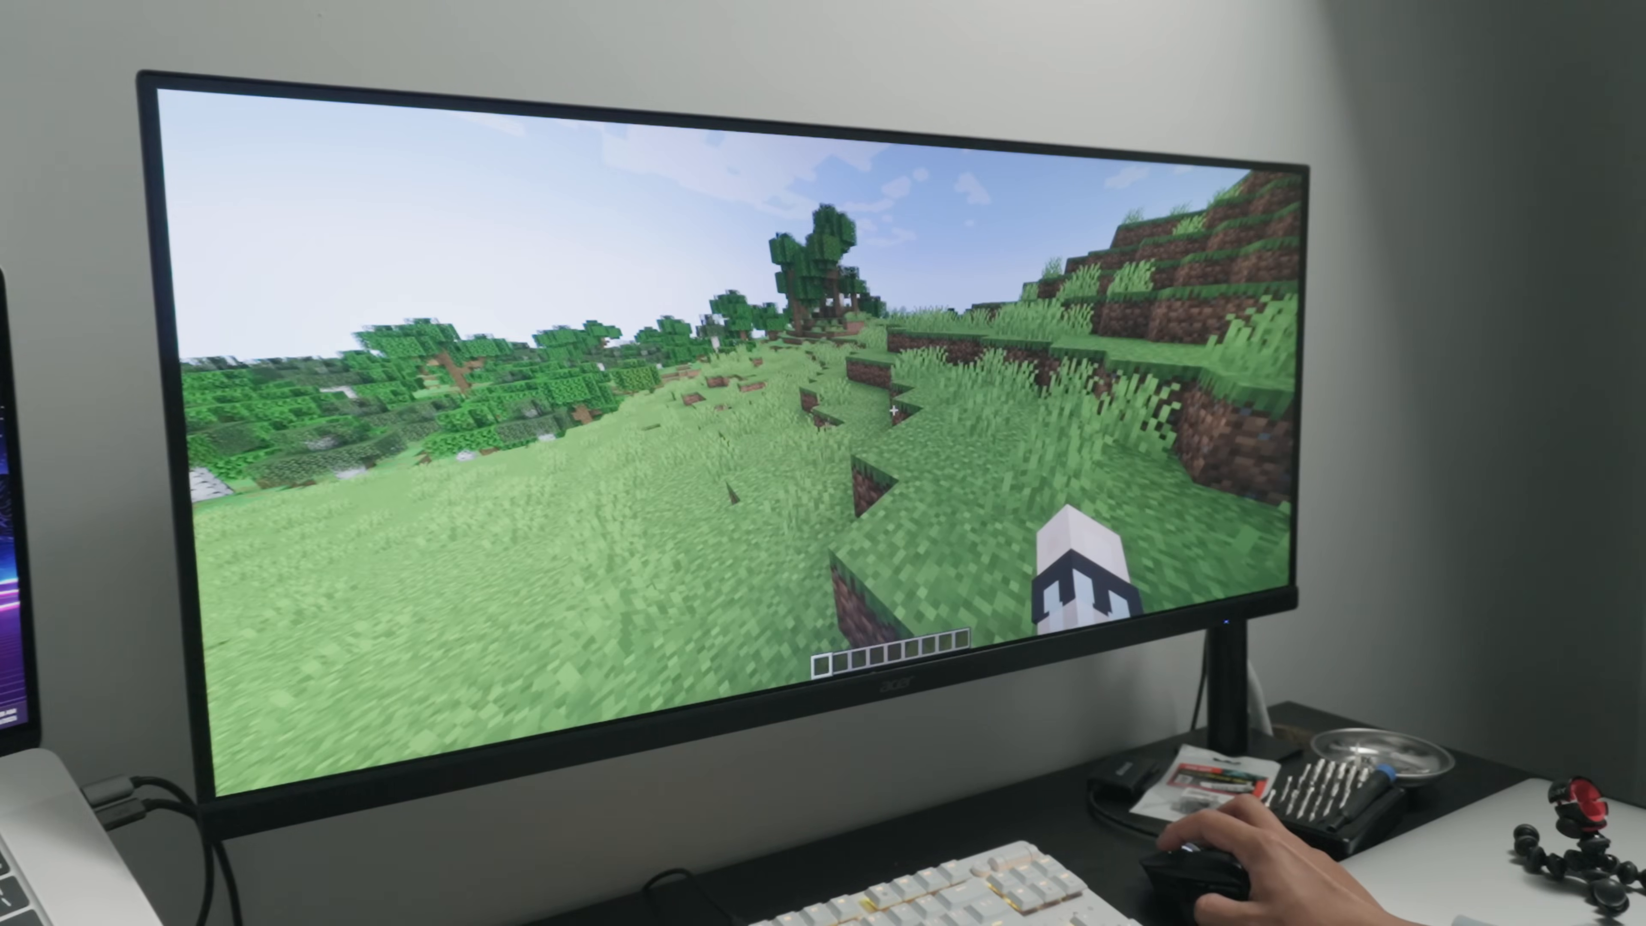
Step: Leave Minecraft so the VEGAS Pro project timeline shows on the ultrawide monitor
key(f3)
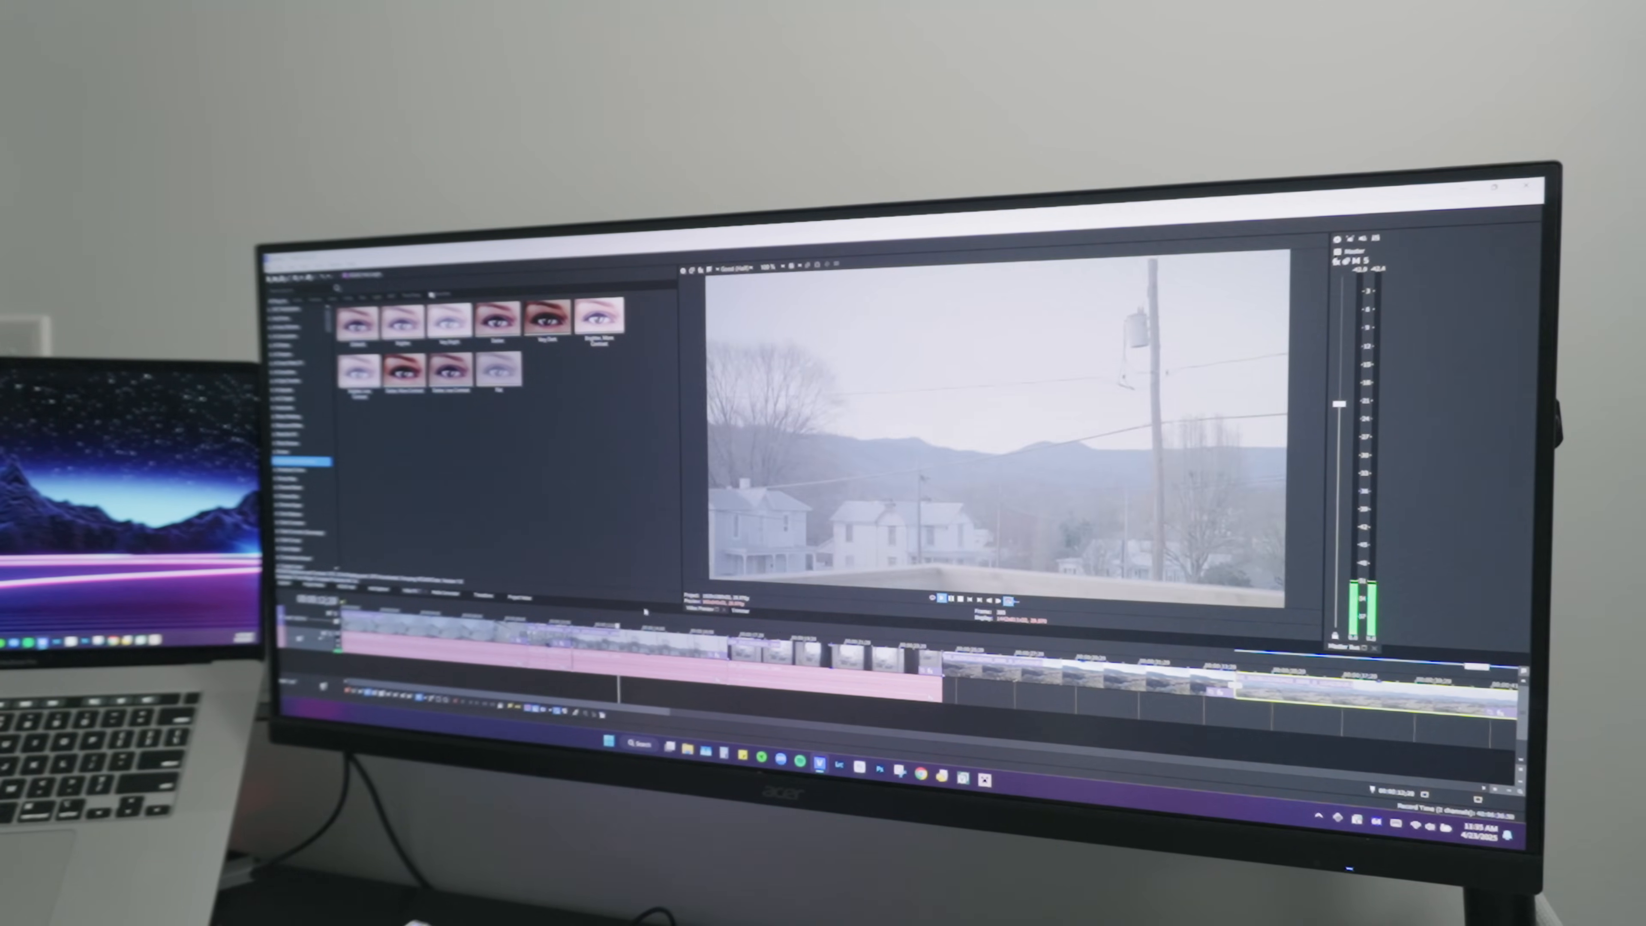
Step: Move the playhead to the aerial valley shot and filter the Video FX list to two presets
click(730, 265)
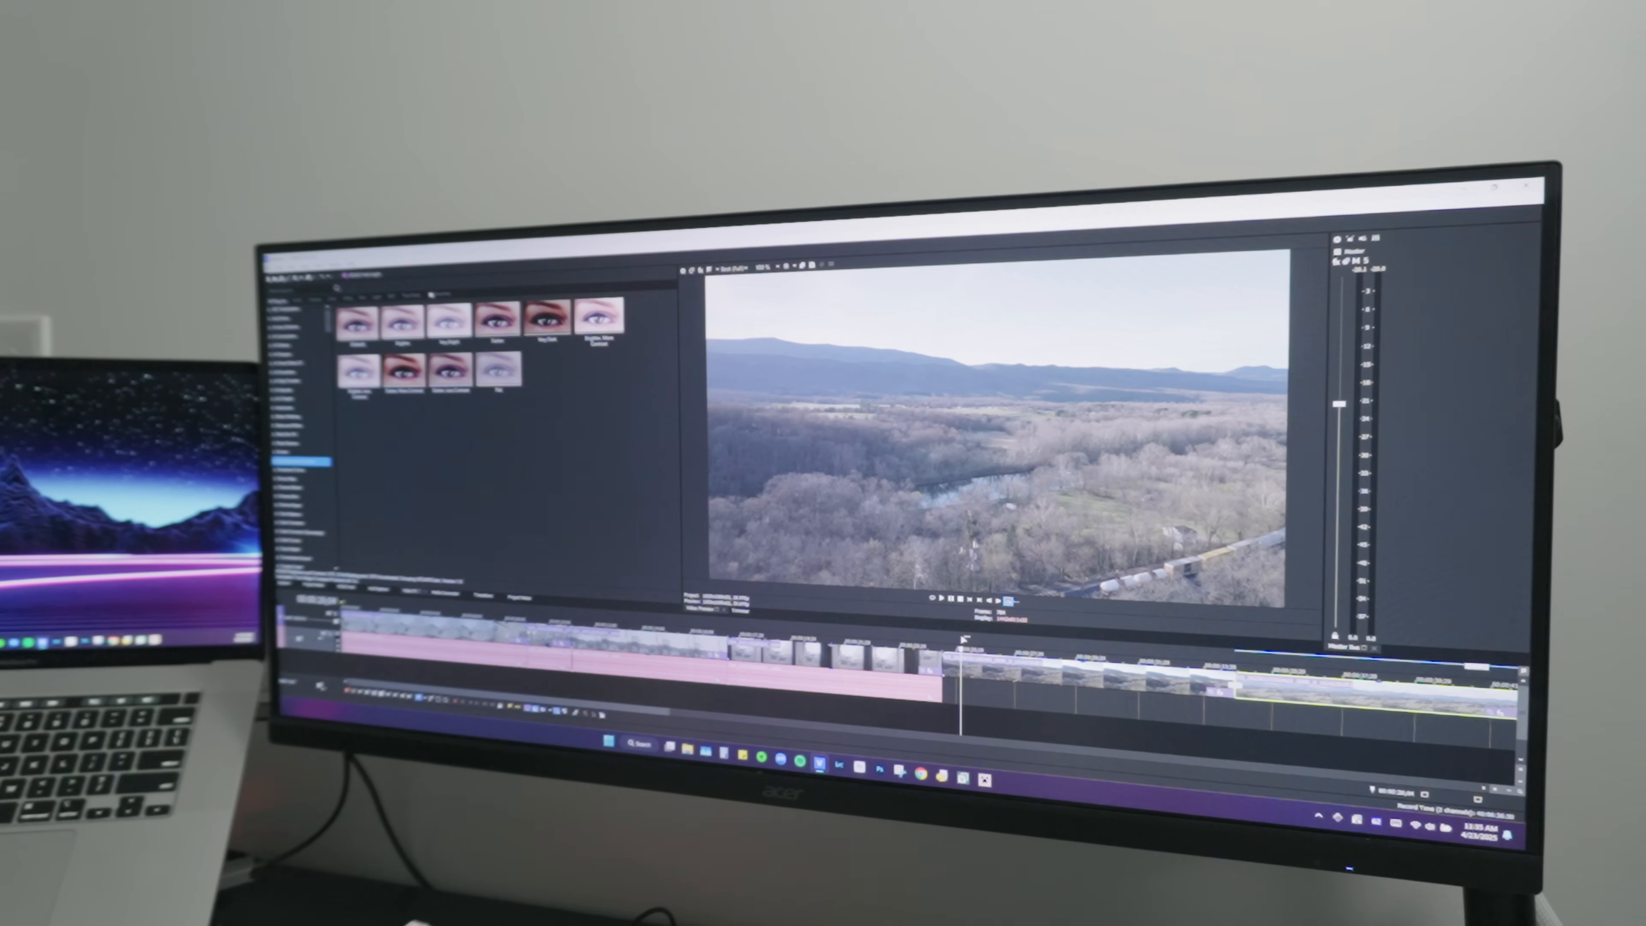
click(938, 596)
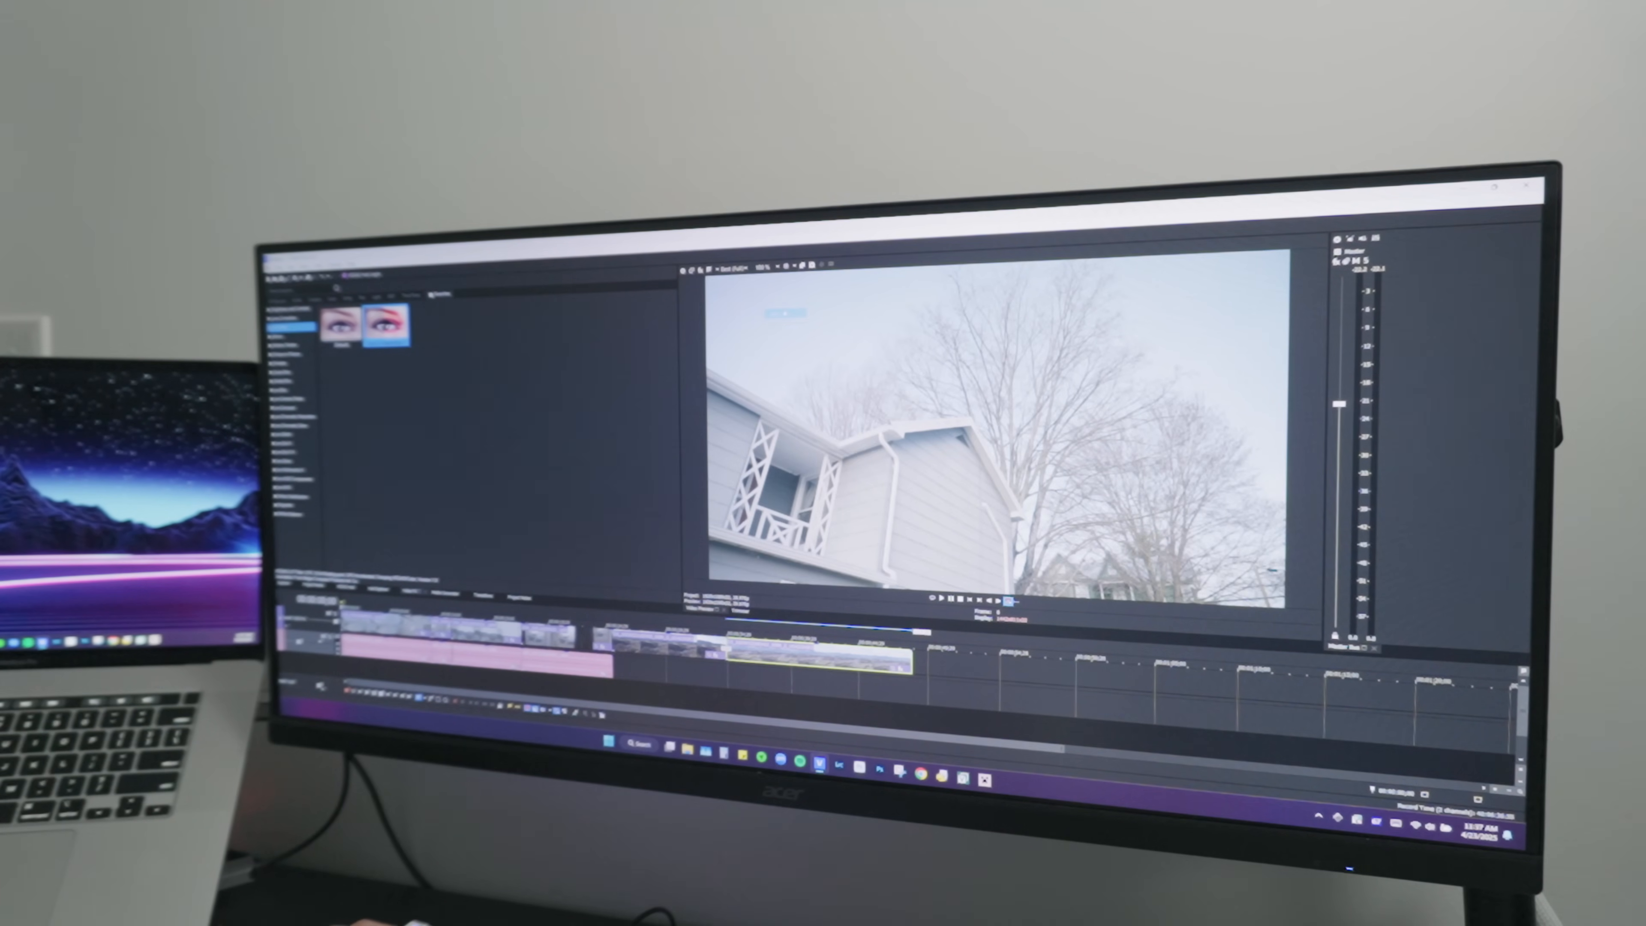
Step: Pick uni.Chromatic Aberration for the clip's FX chain alongside Vignette and uni.Glow
click(941, 600)
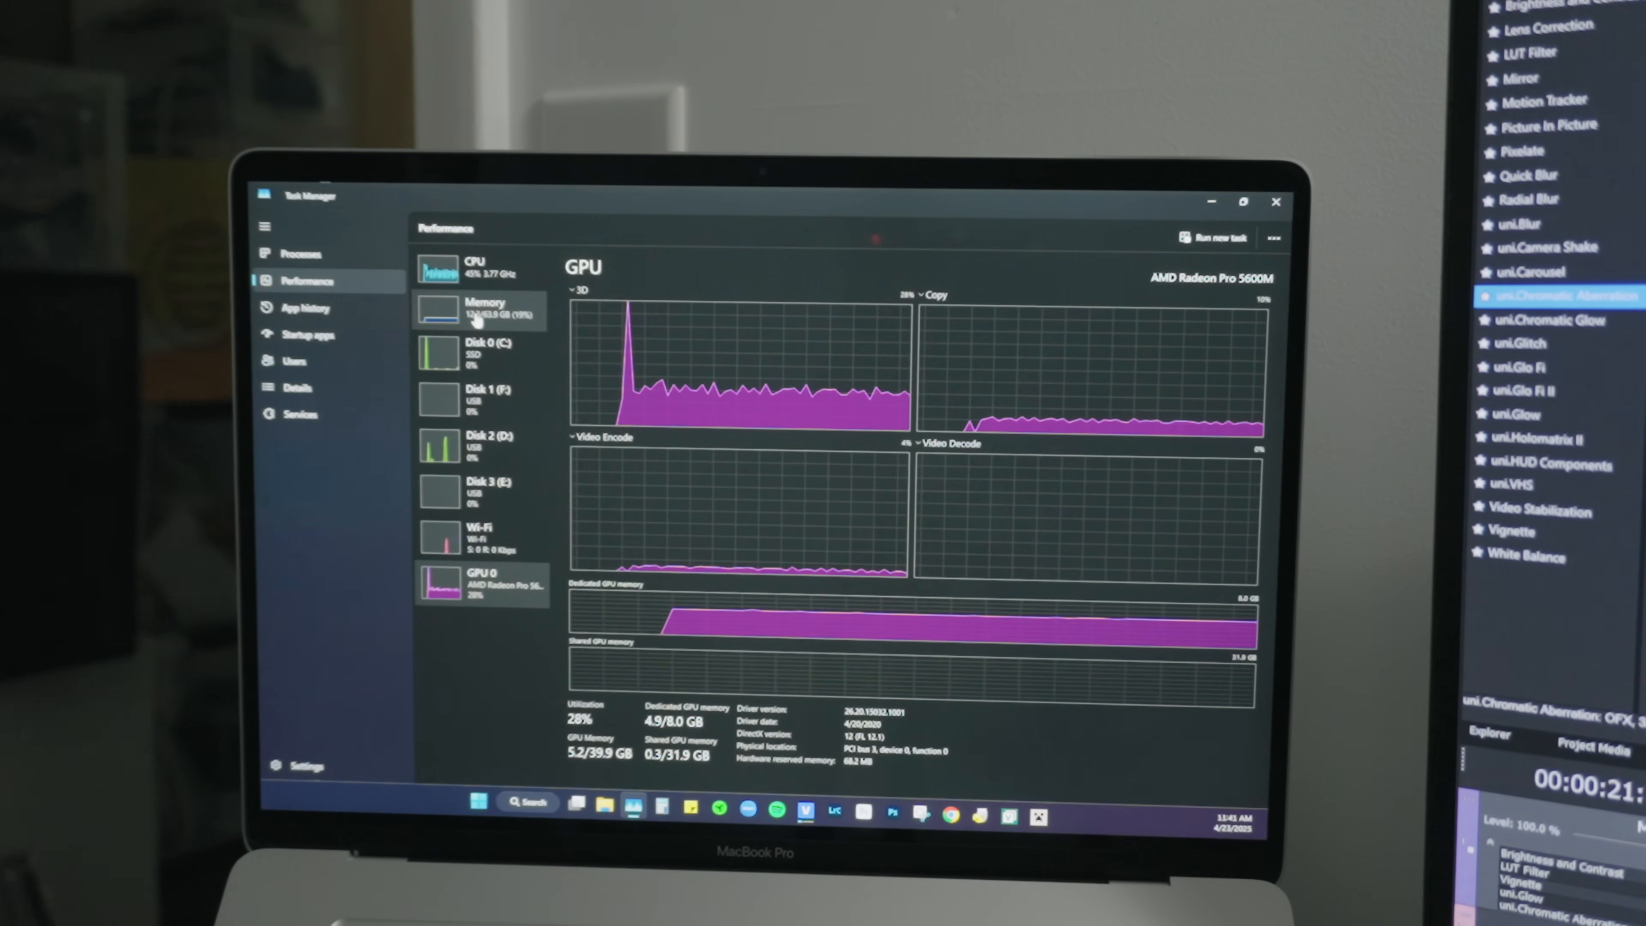
Step: View the Memory, CPU, Memory again and GPU 0 readouts on the Performance tab
click(481, 307)
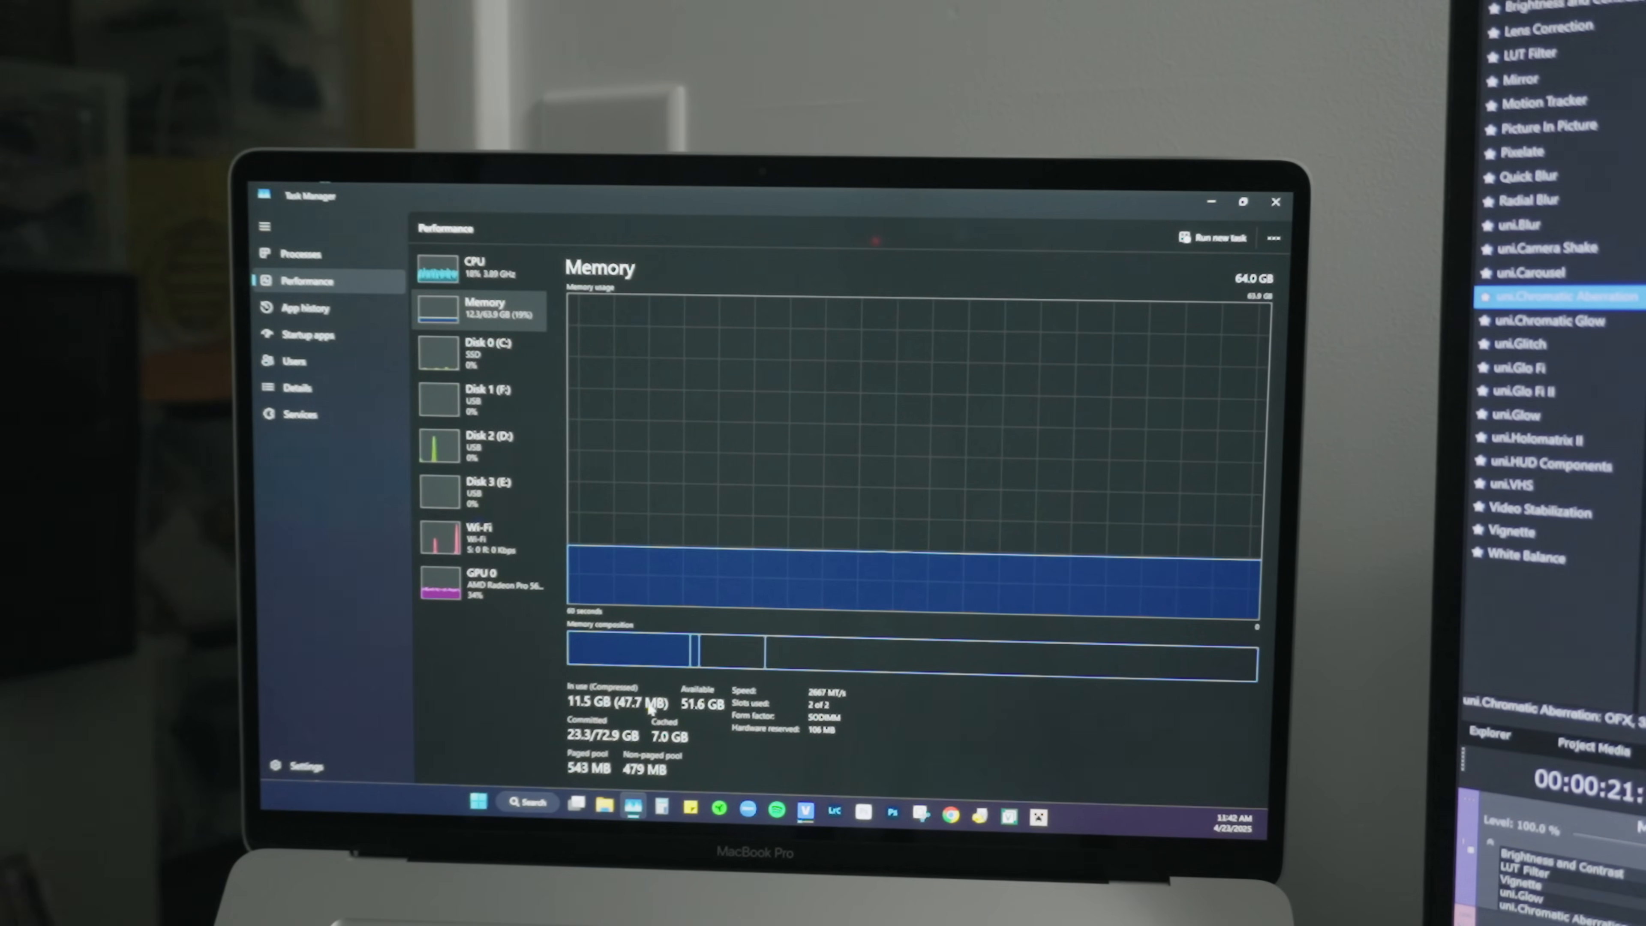
click(475, 266)
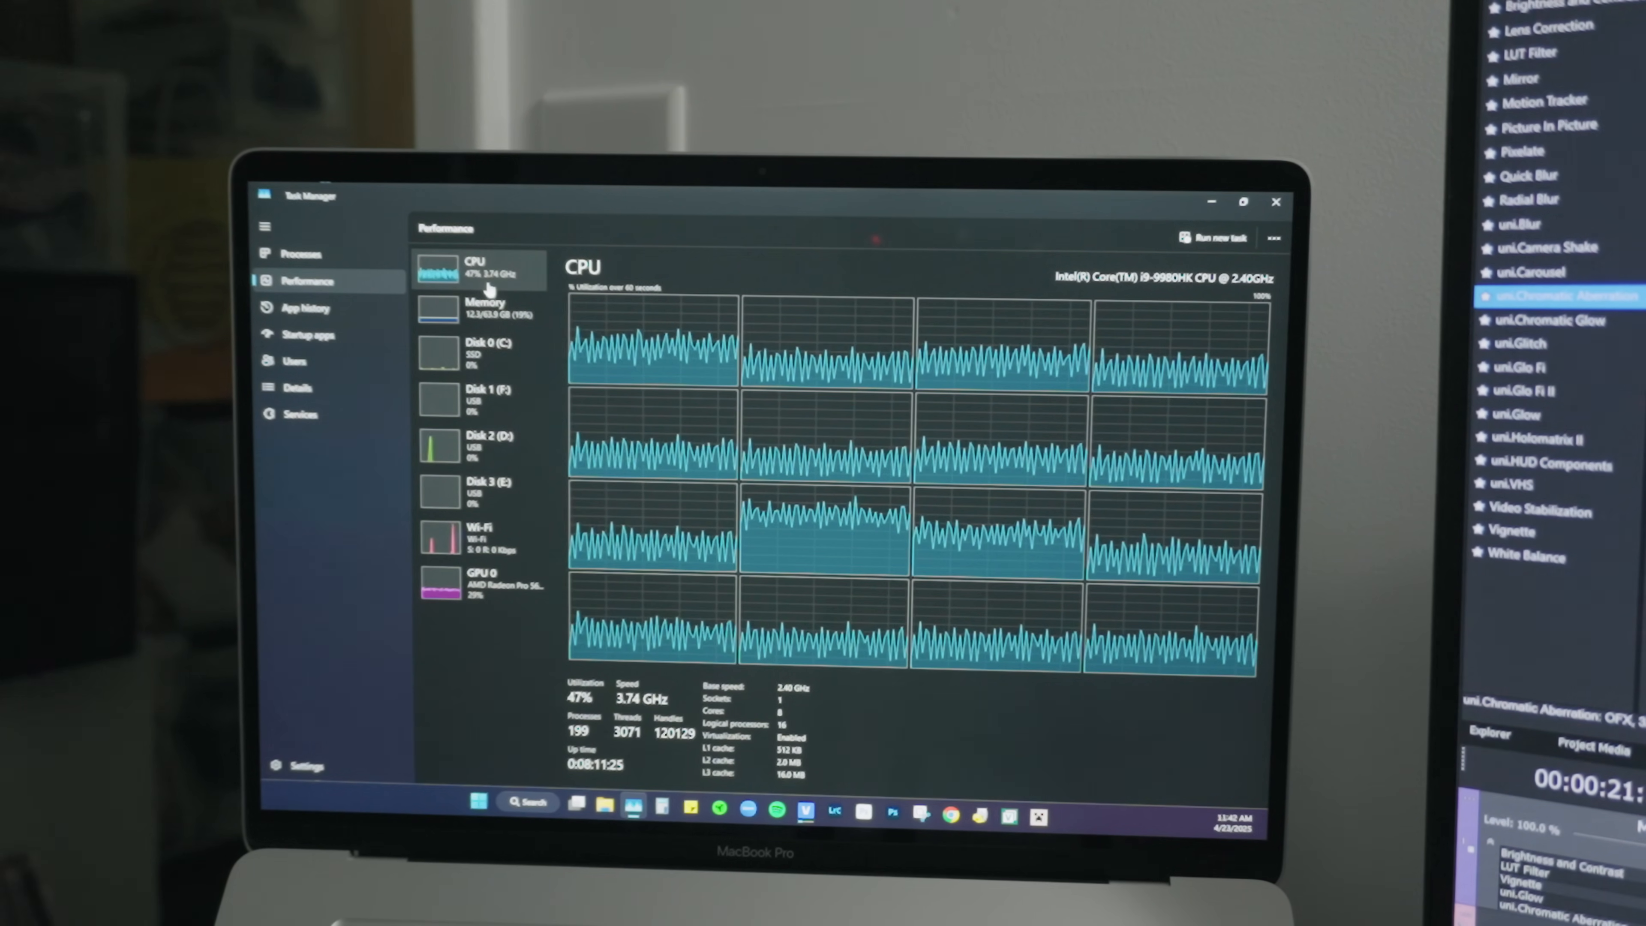
click(482, 306)
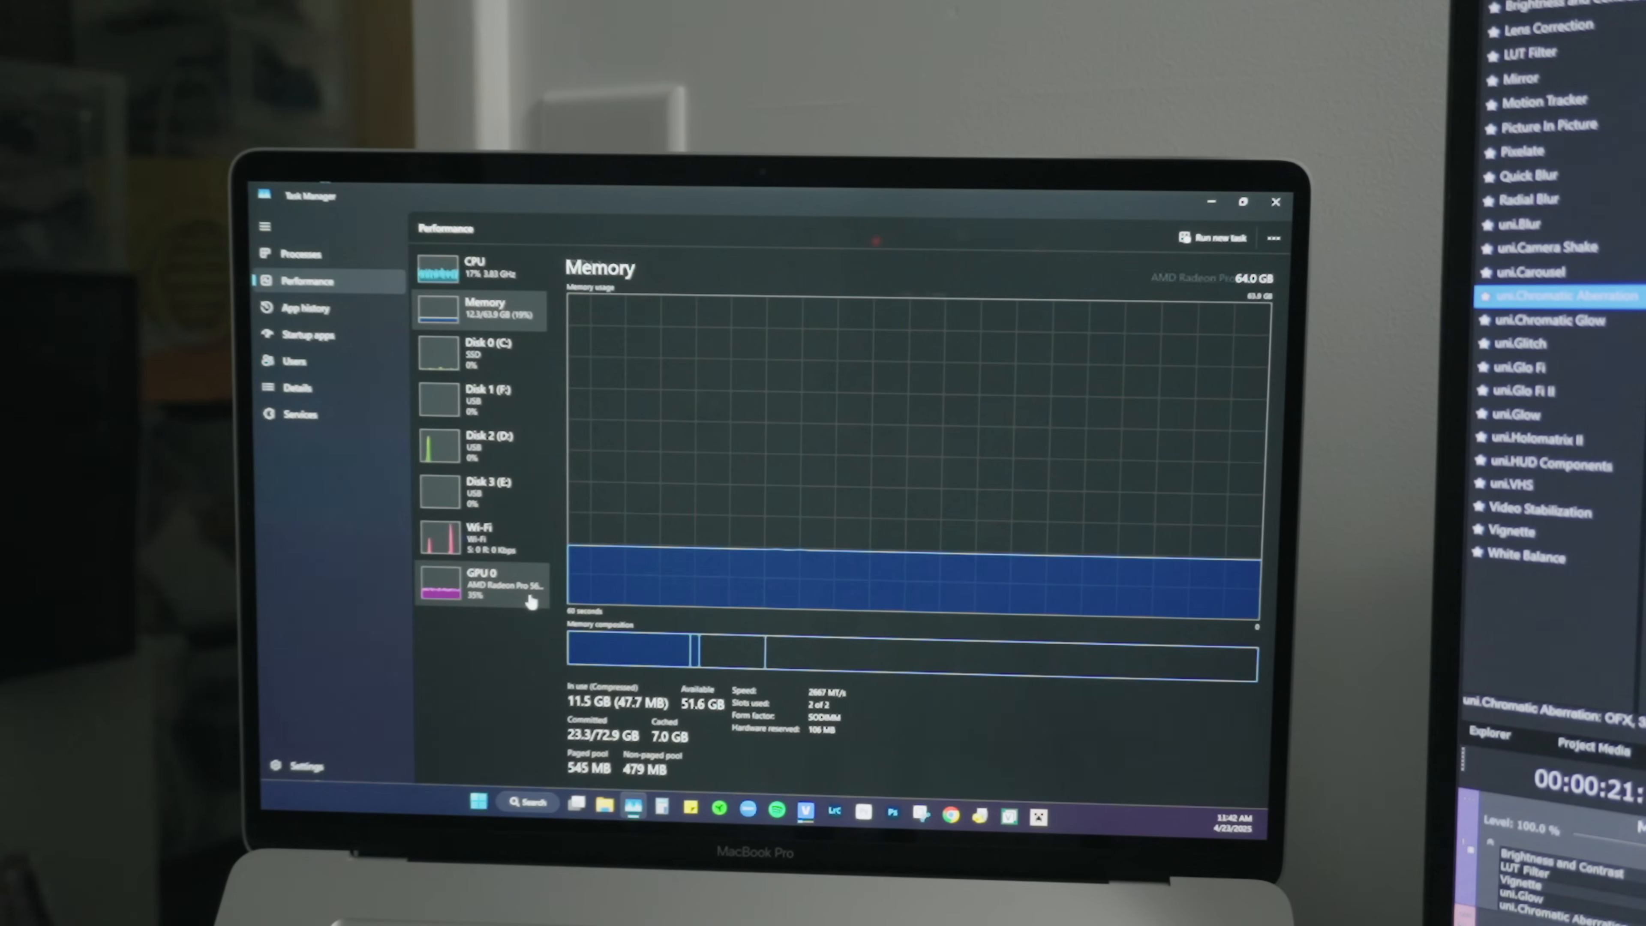
click(477, 577)
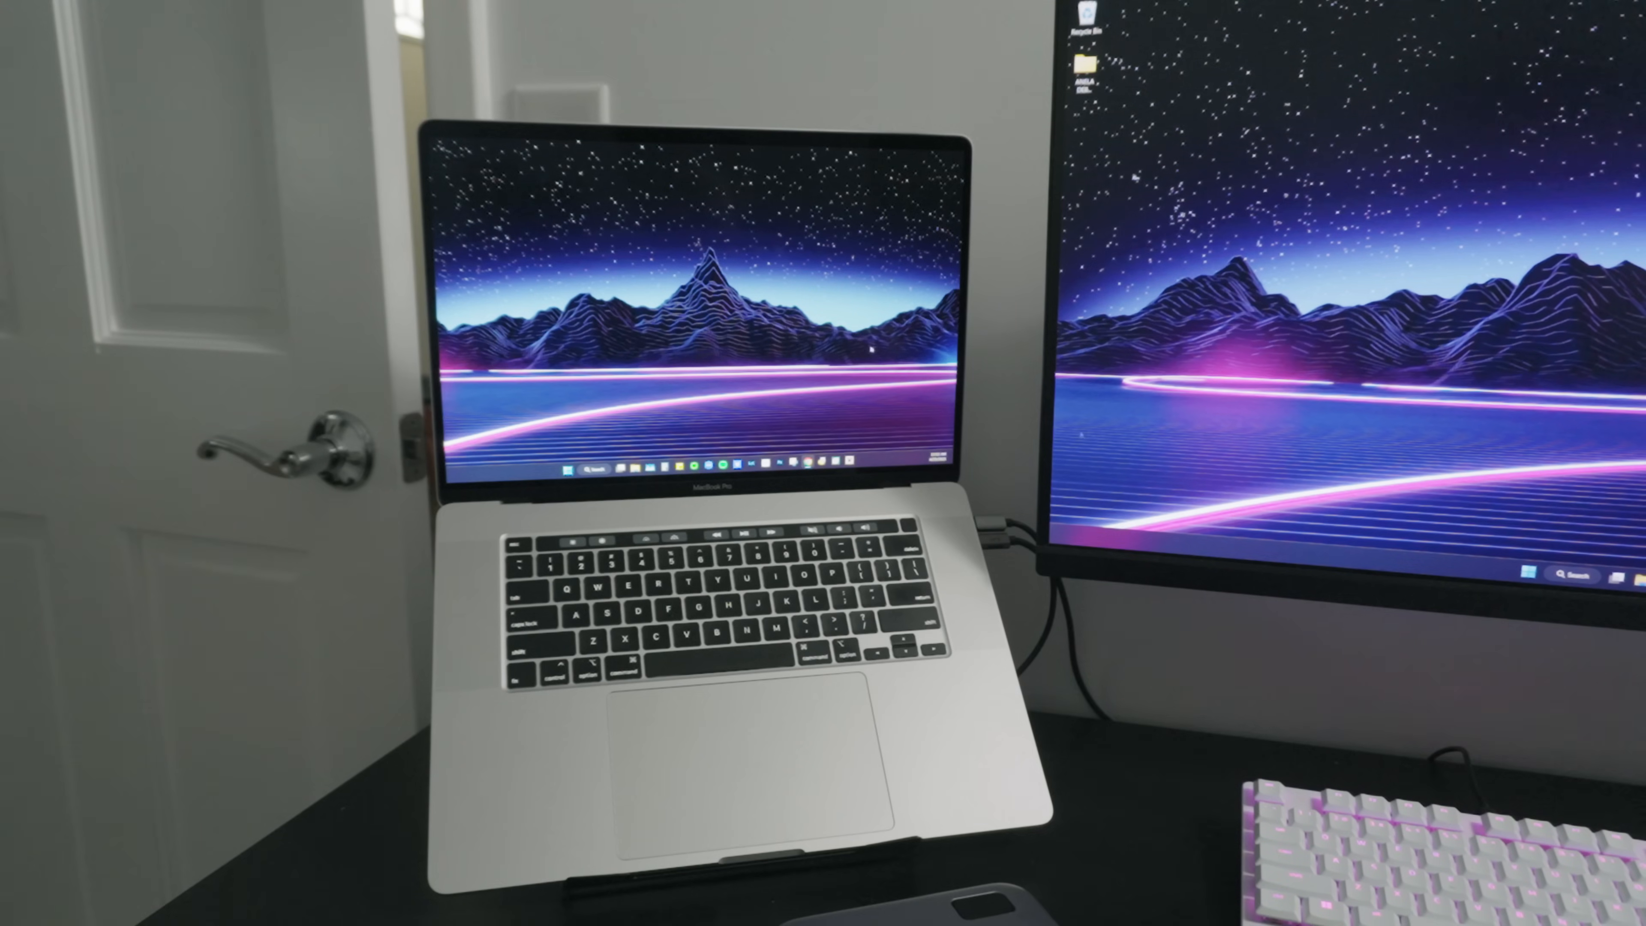
Step: Launch Boot Camp Control Panel from the tray and allow it through the UAC prompt
click(566, 464)
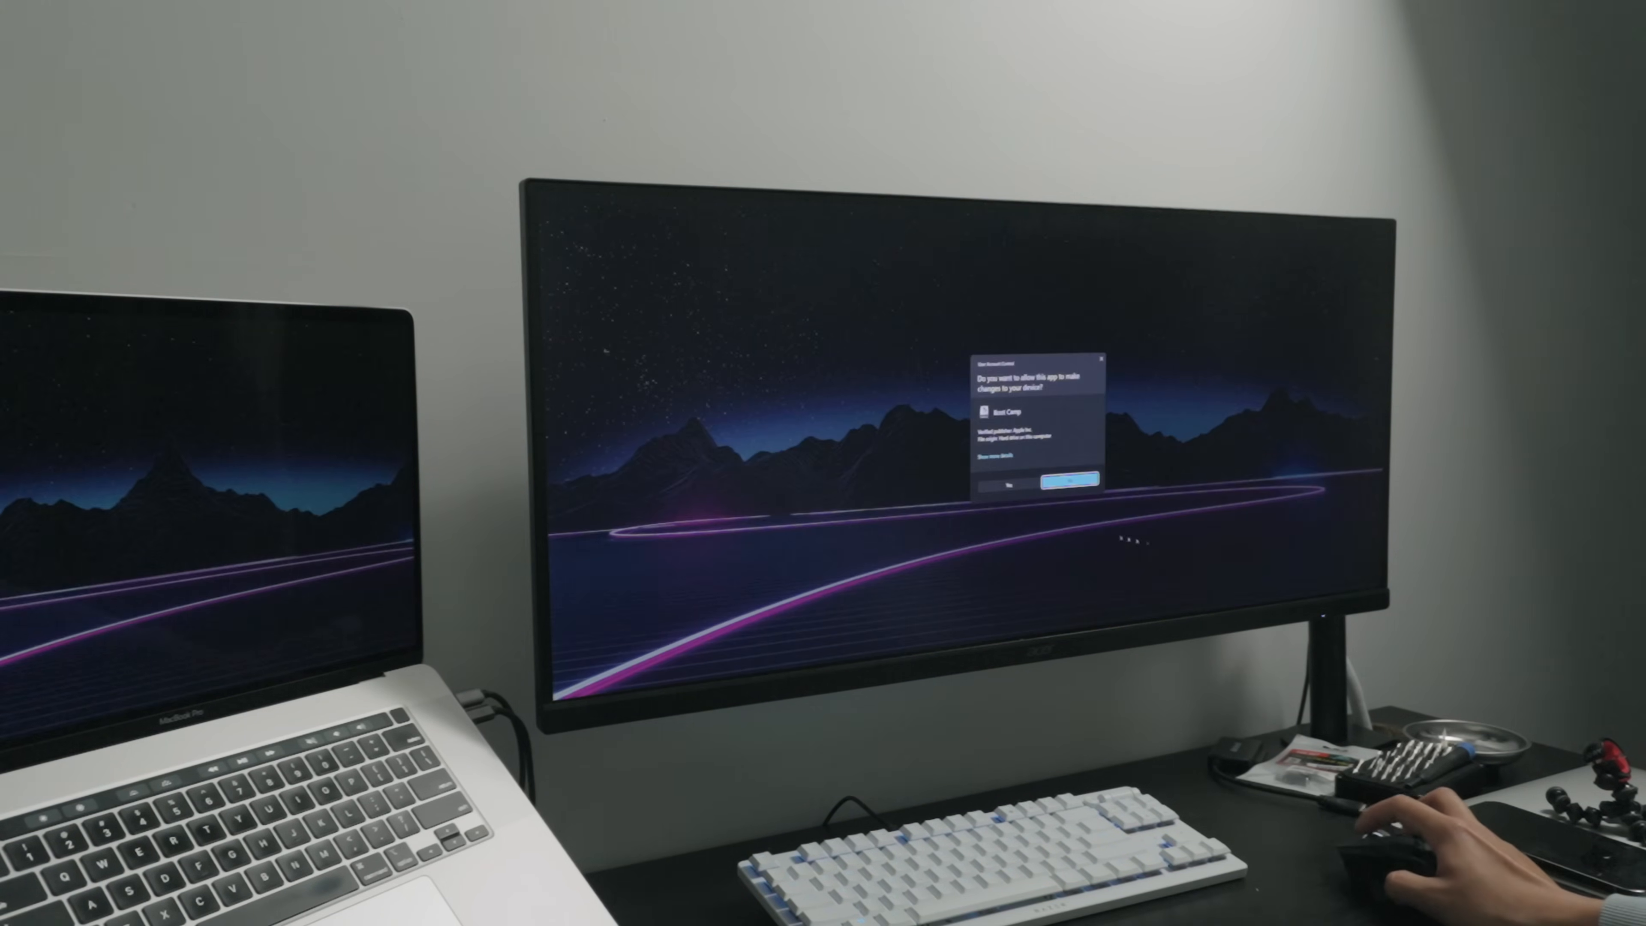
click(1069, 481)
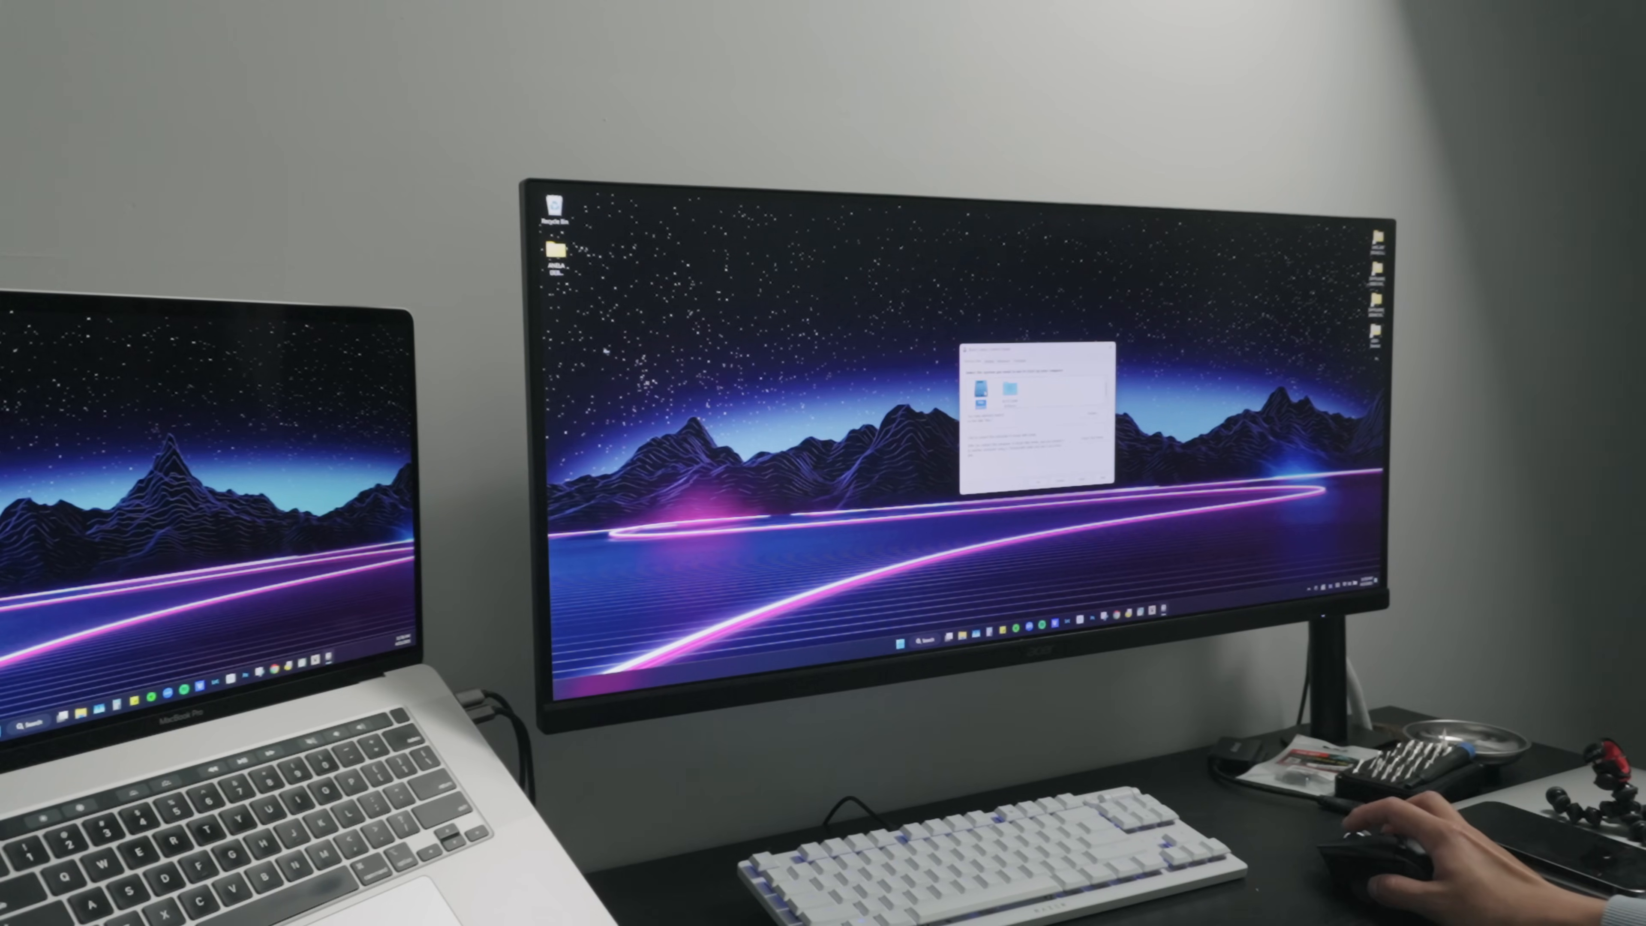